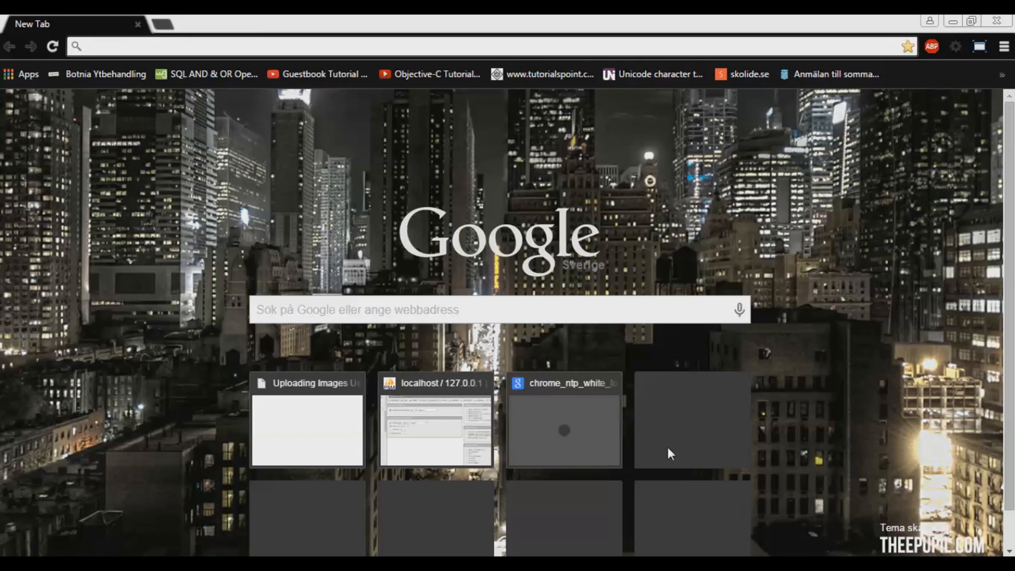
{"action": "mouse_move", "coordinate": [674, 416]}
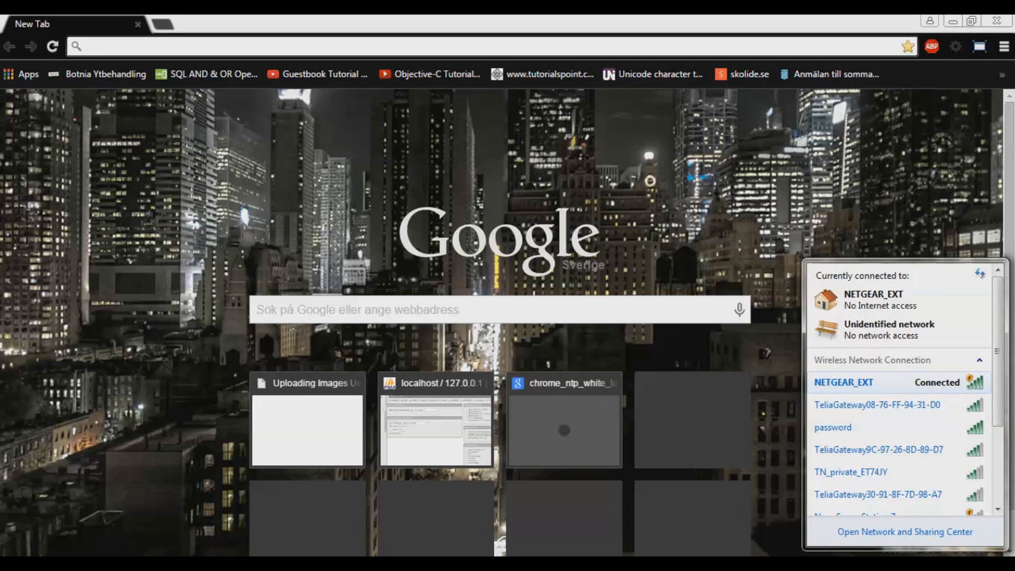
{"action": "mouse_move", "coordinate": [859, 391]}
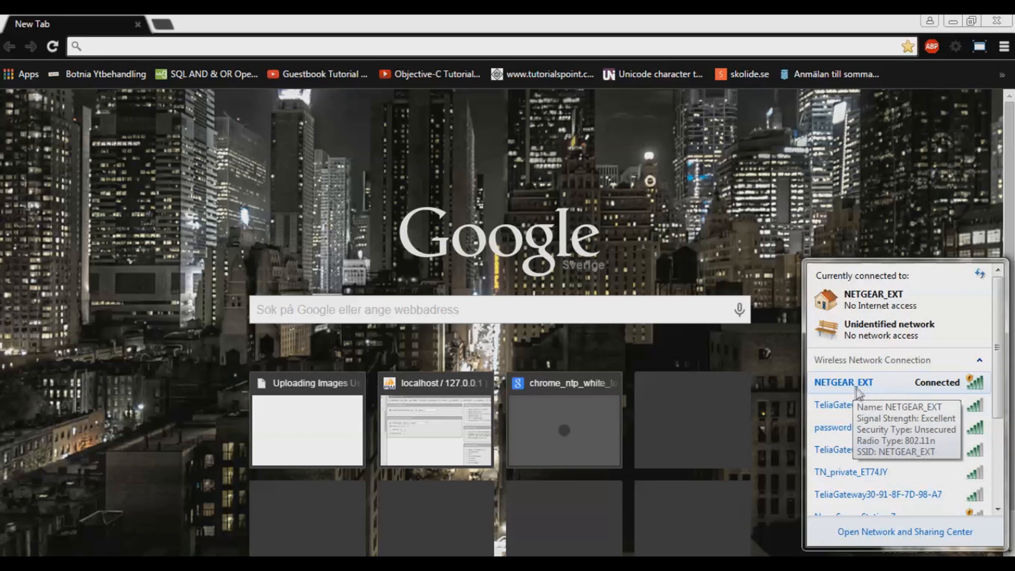
Disconnect from NETGEAR_EXT and reconnect to it without setting up the router
{"action": "left_click", "coordinate": [844, 381]}
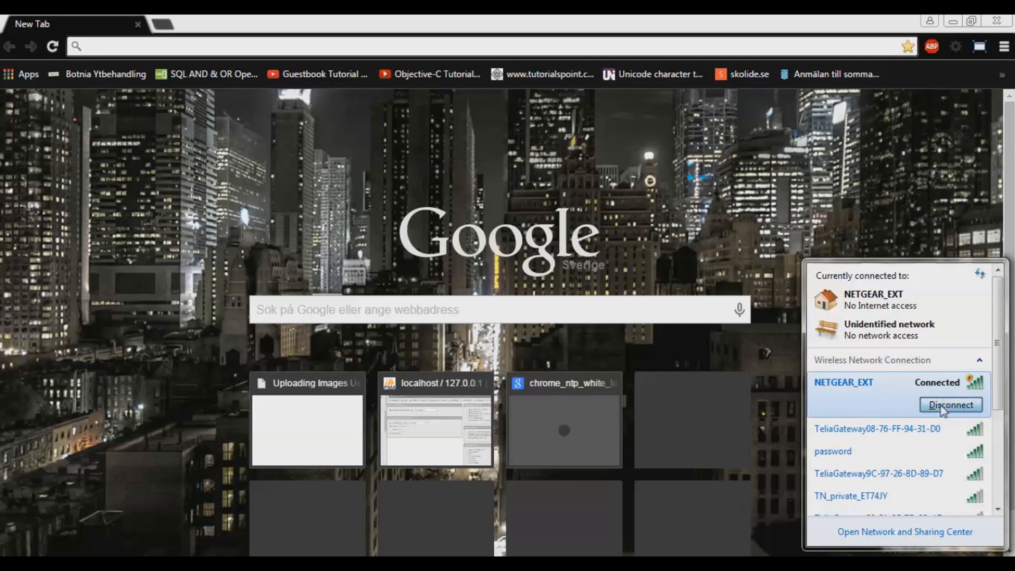
{"action": "left_click", "coordinate": [949, 405]}
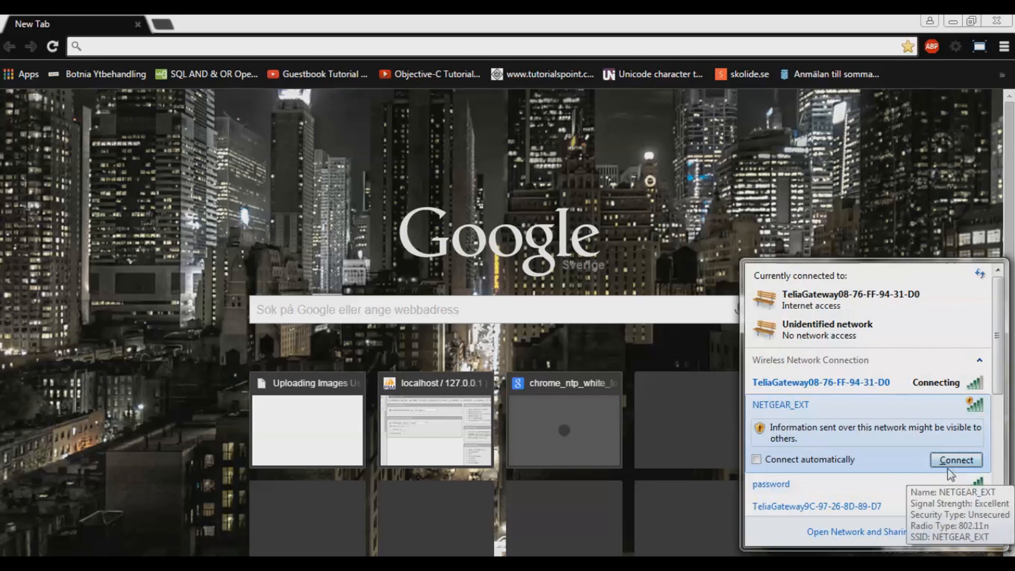
{"action": "left_click", "coordinate": [956, 460]}
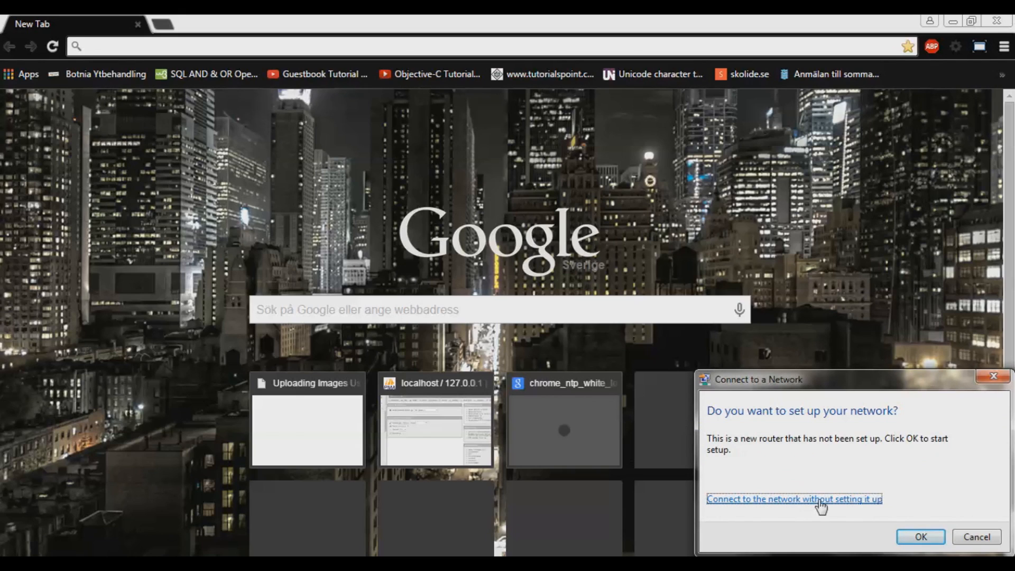
{"action": "left_click", "coordinate": [794, 498]}
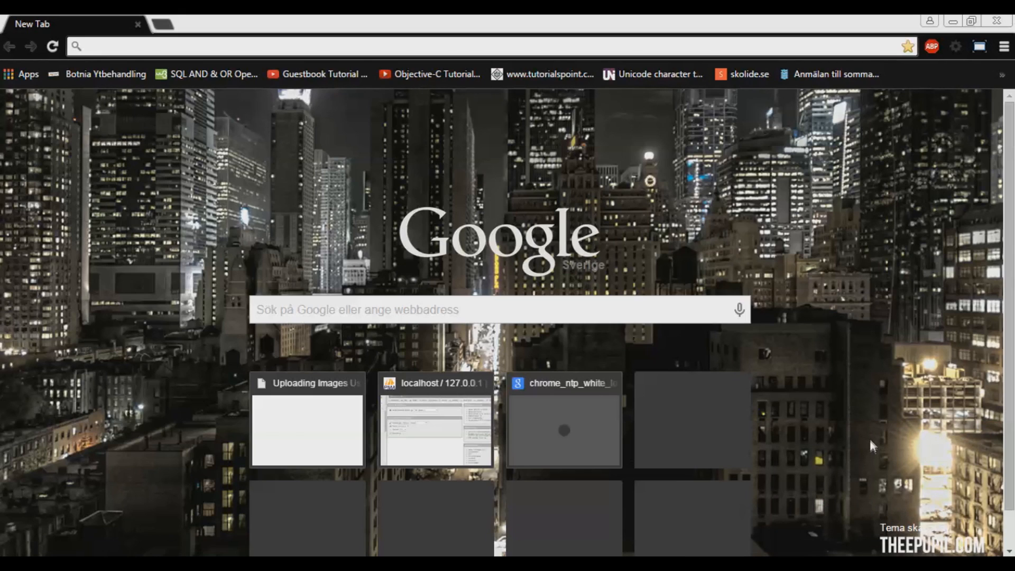
{"action": "mouse_move", "coordinate": [871, 439]}
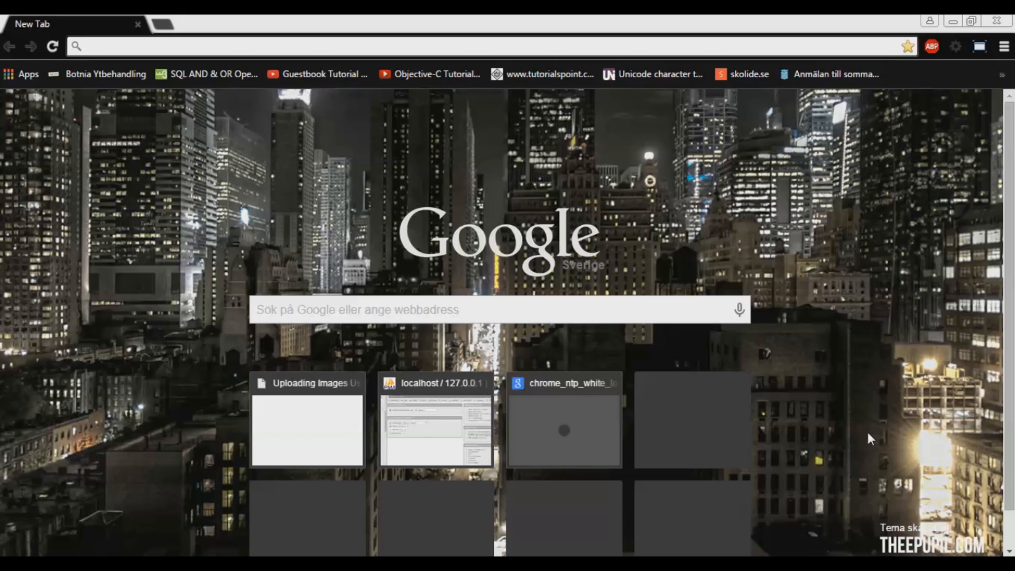
{"action": "mouse_move", "coordinate": [891, 489]}
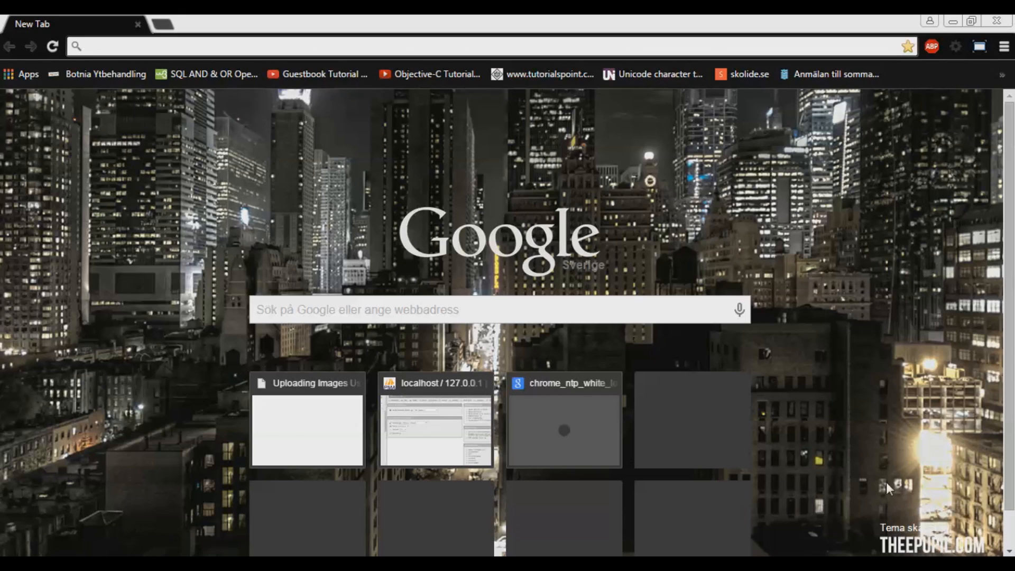
{"action": "mouse_move", "coordinate": [731, 336]}
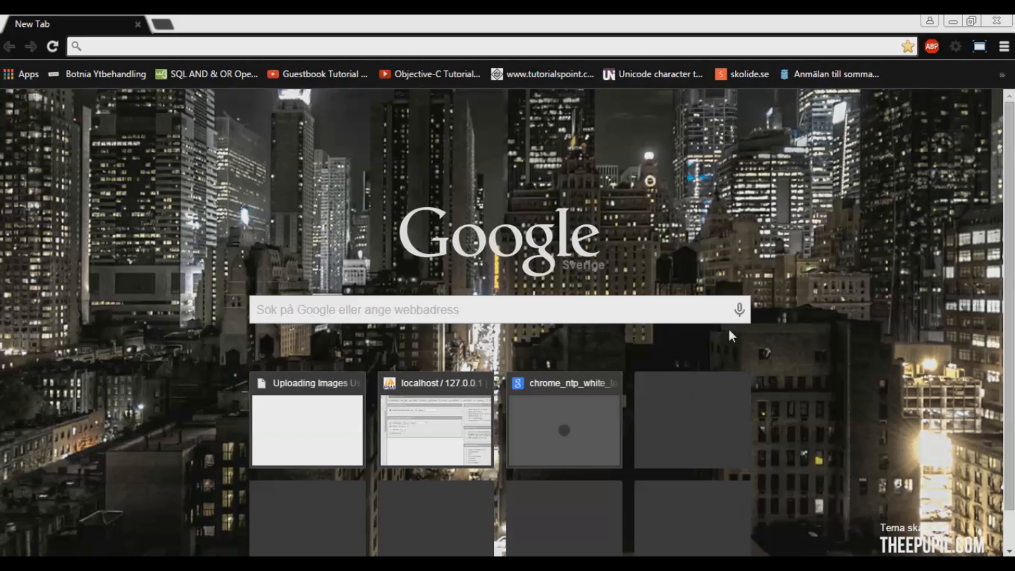
{"action": "mouse_move", "coordinate": [14, 527]}
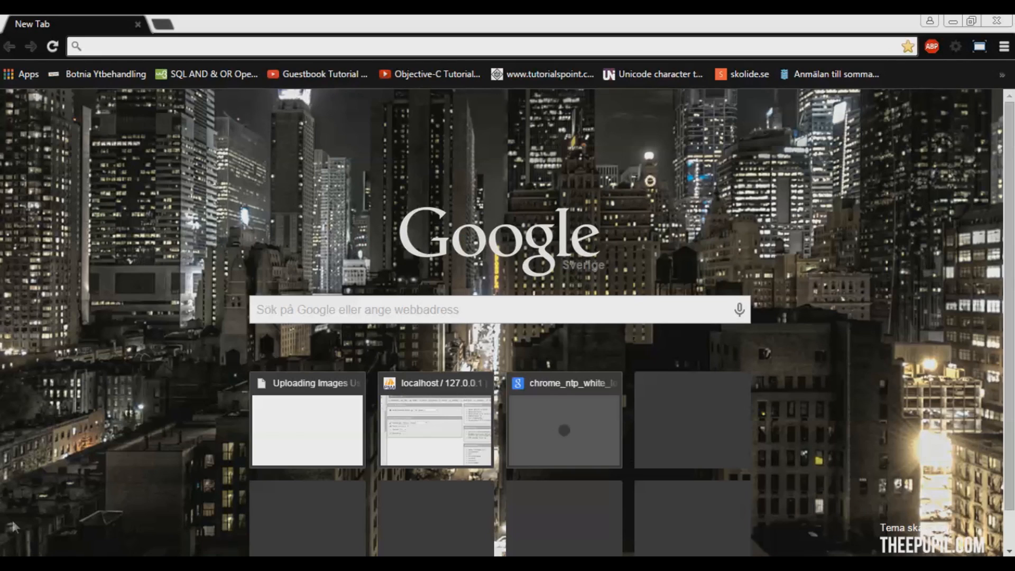
{"action": "mouse_move", "coordinate": [161, 354]}
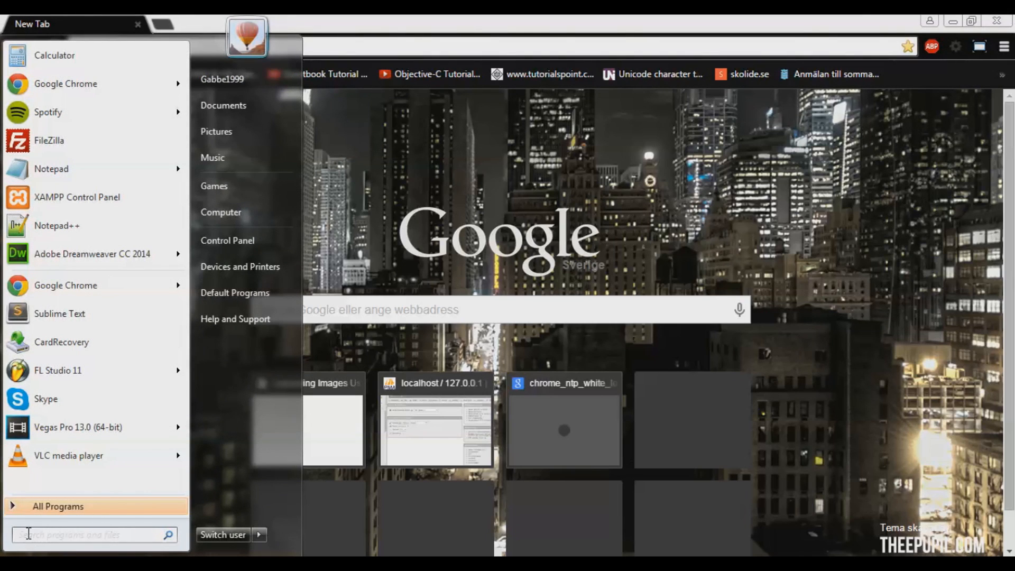
Run cmd and list adapters with ipconfig, showing IPv4 192.168.1.129 and gateway 192.168.1.250
{"action": "type", "text": "cmd"}
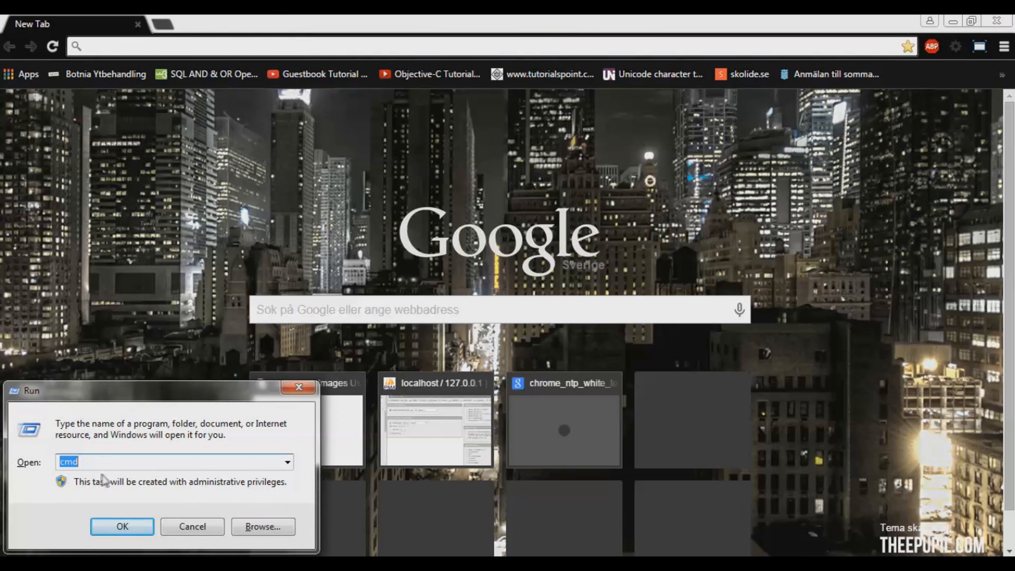
{"action": "left_click", "coordinate": [121, 526]}
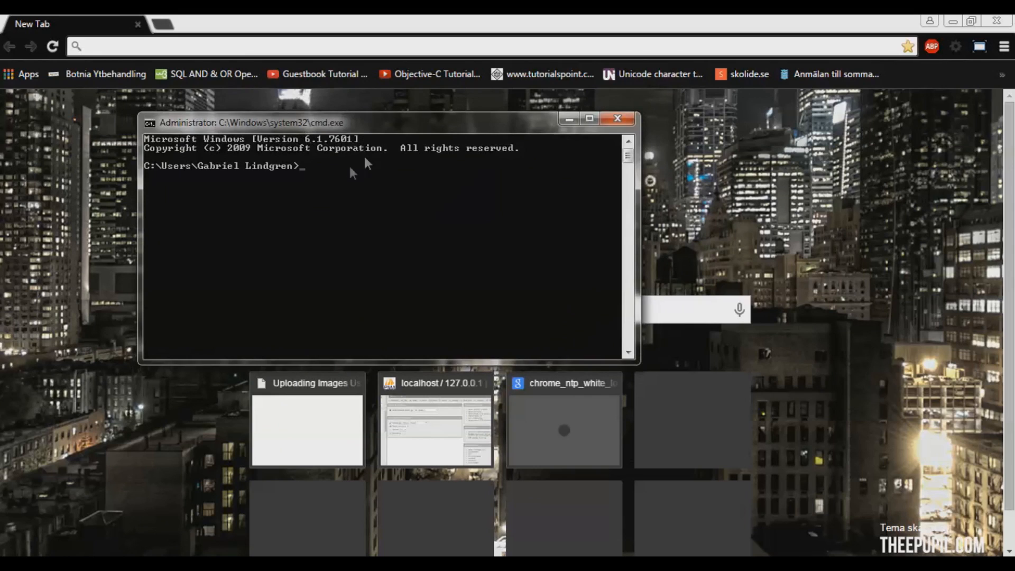
{"action": "mouse_move", "coordinate": [339, 165]}
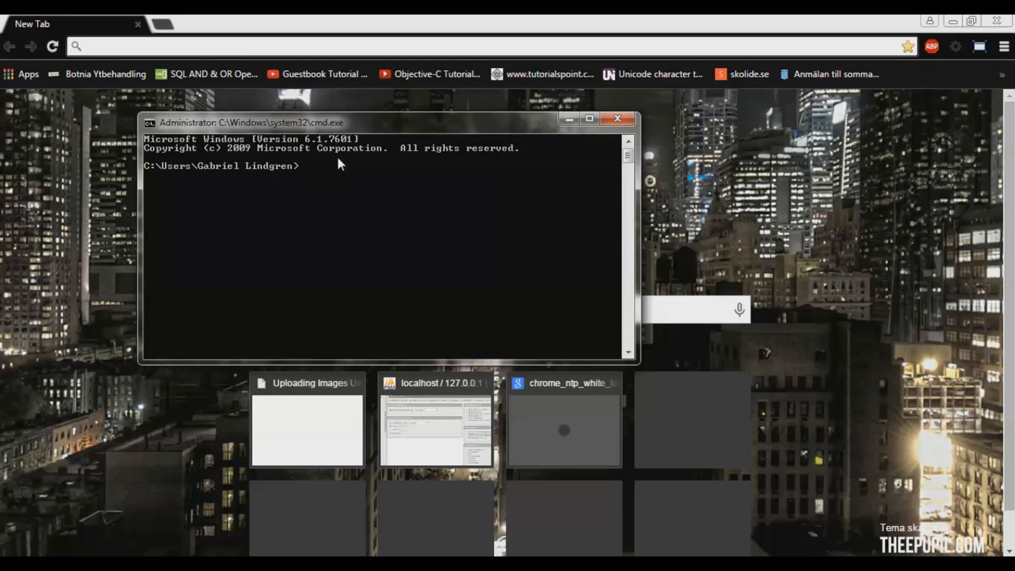
{"action": "type", "text": "ipconfig"}
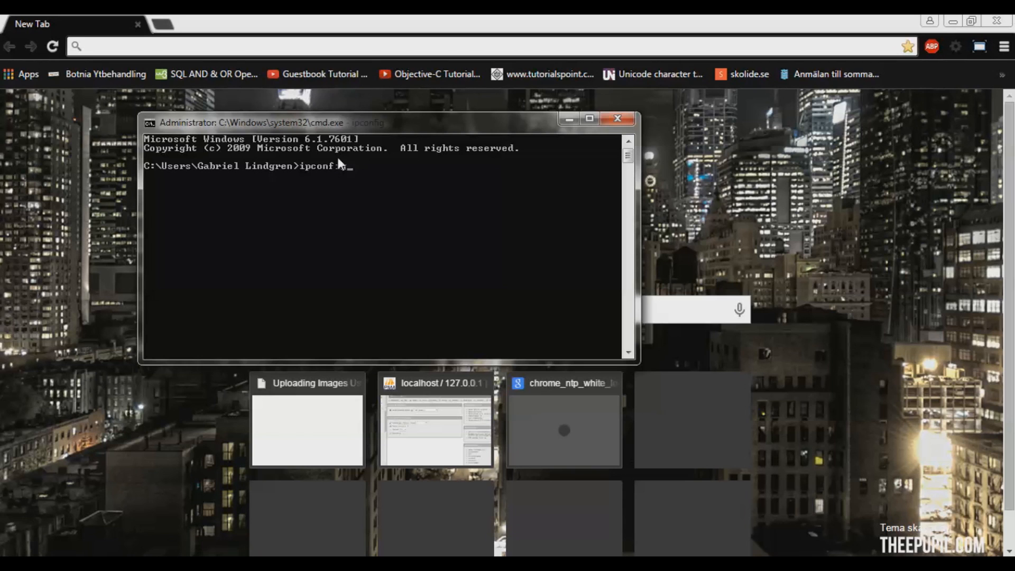
{"action": "key", "text": "Return"}
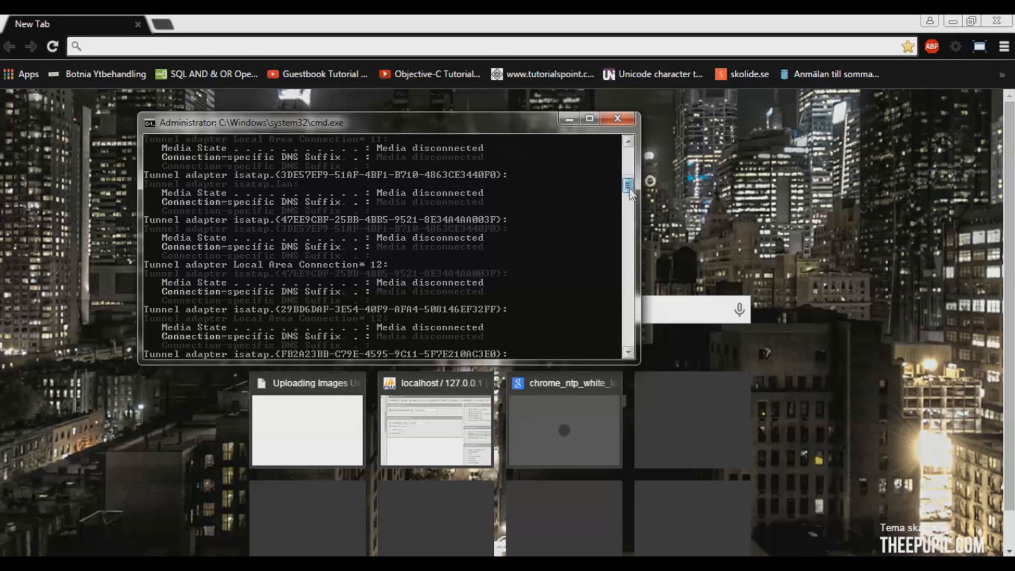
{"action": "scroll", "scroll_direction": "up", "scroll_amount": 3}
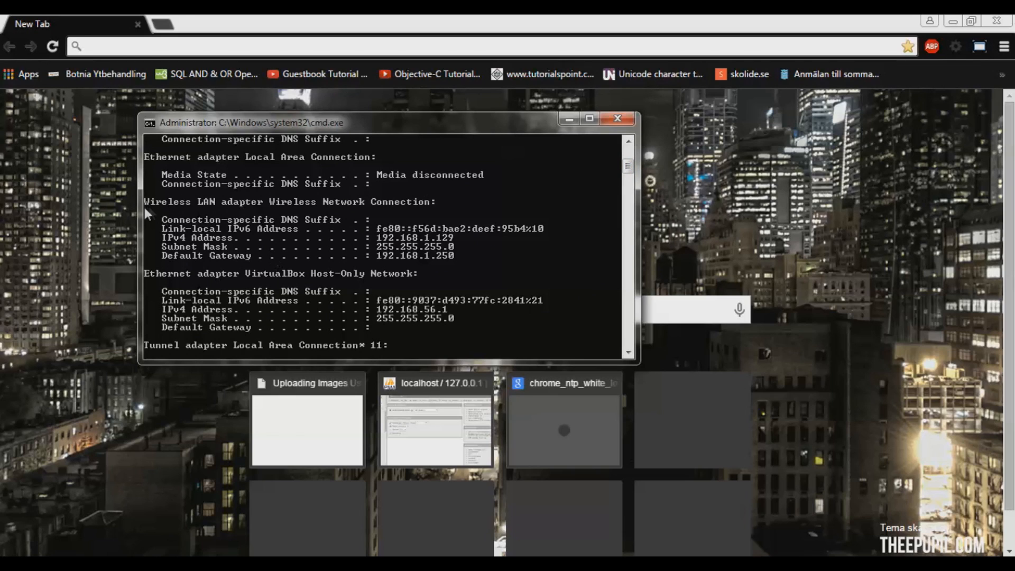
{"action": "mouse_move", "coordinate": [249, 215]}
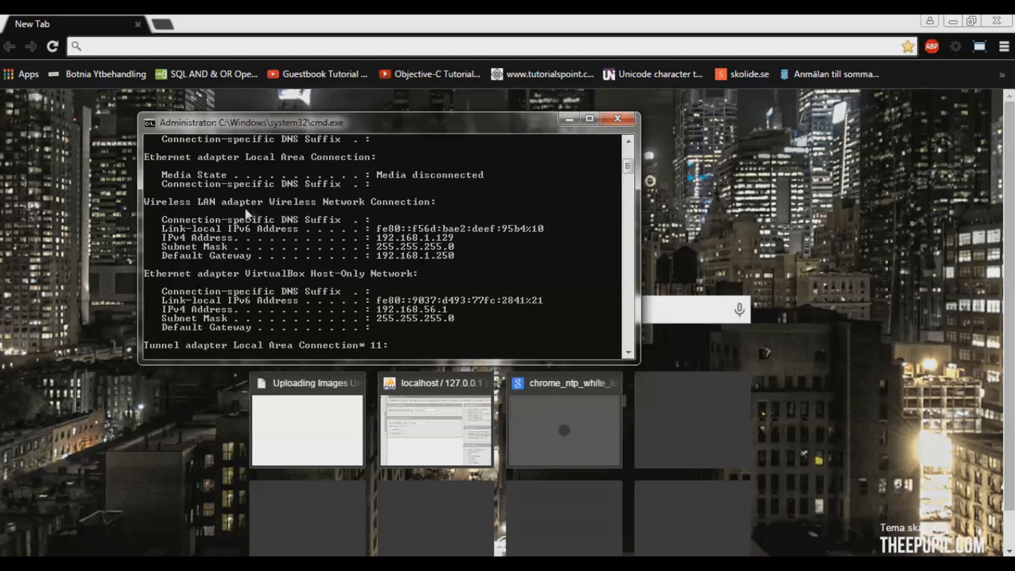
{"action": "mouse_move", "coordinate": [256, 247]}
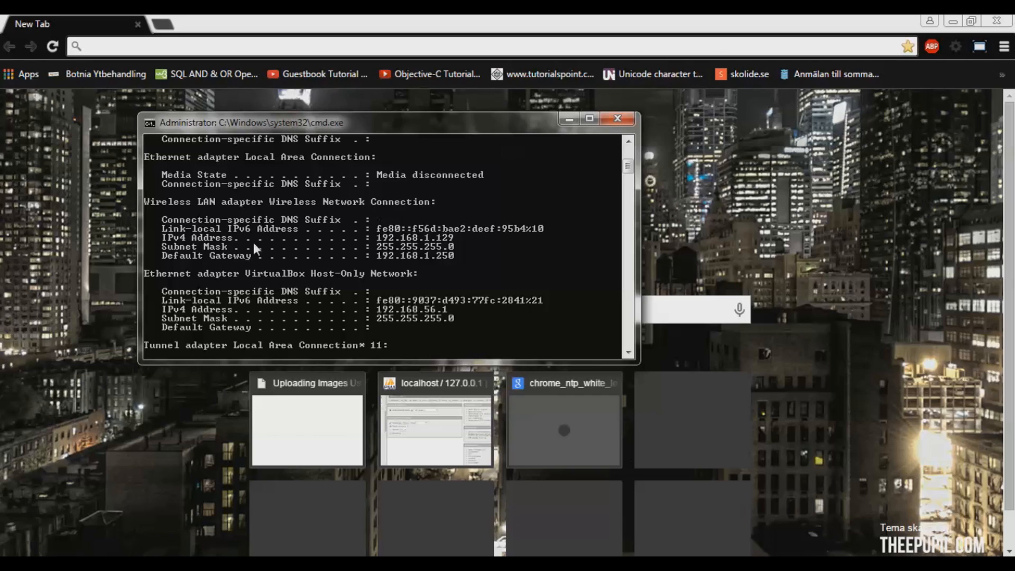
{"action": "mouse_move", "coordinate": [445, 264]}
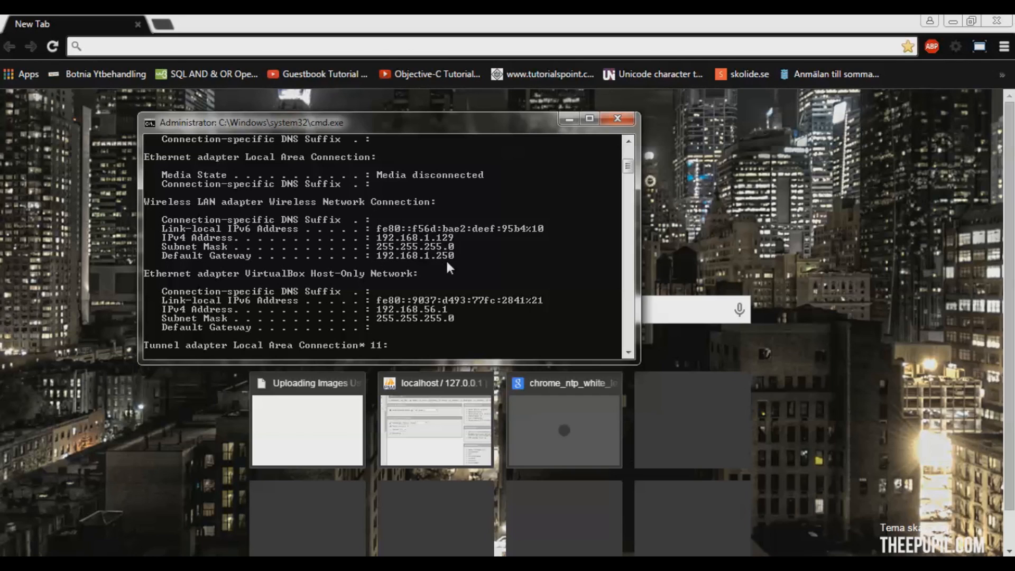
Browse to 192.168.1.250 to load the WN2000RPT Smart Wizard network list
{"action": "left_click", "coordinate": [122, 45]}
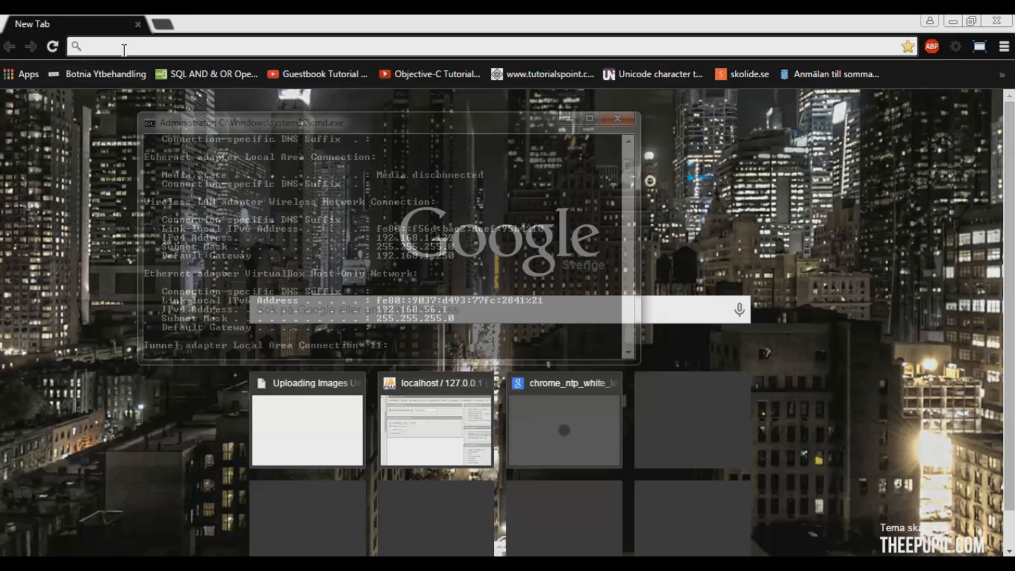
{"action": "type", "text": "192.168.1.250"}
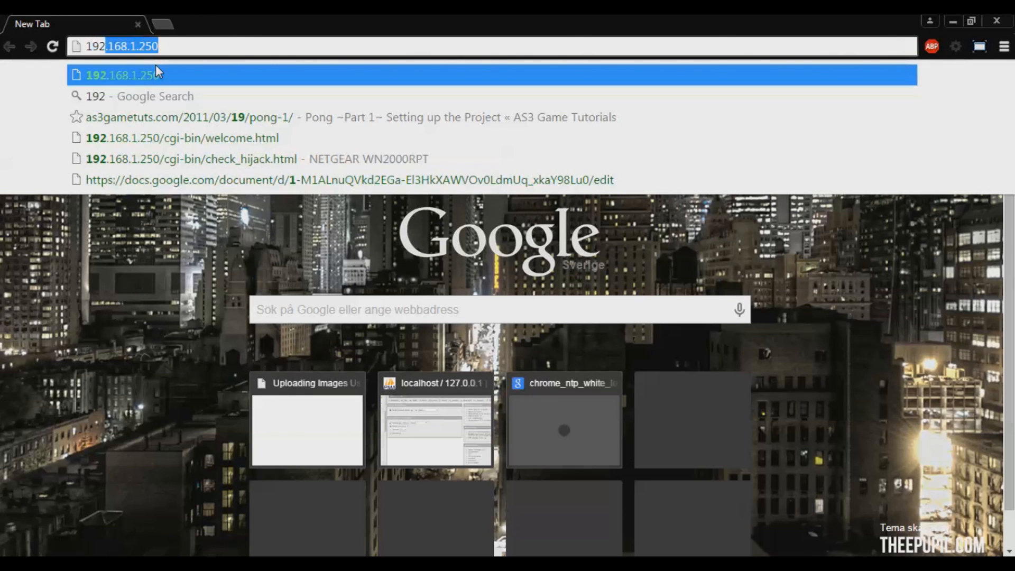
{"action": "type", "text": ".html"}
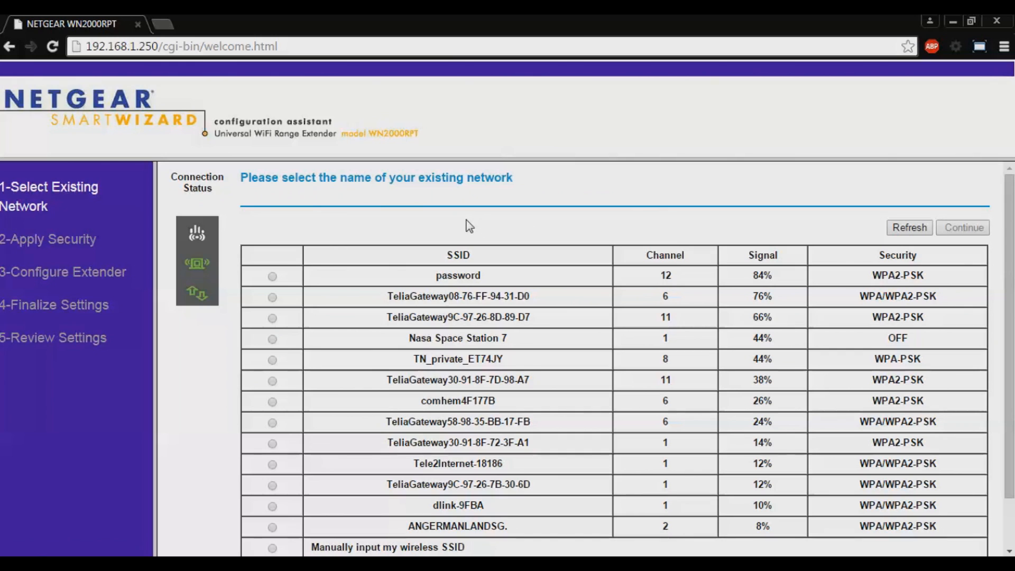
Select TeliaGateway08-76-FF-94-31-D0 as the existing network to extend
{"action": "scroll", "scroll_direction": "down", "scroll_amount": 3}
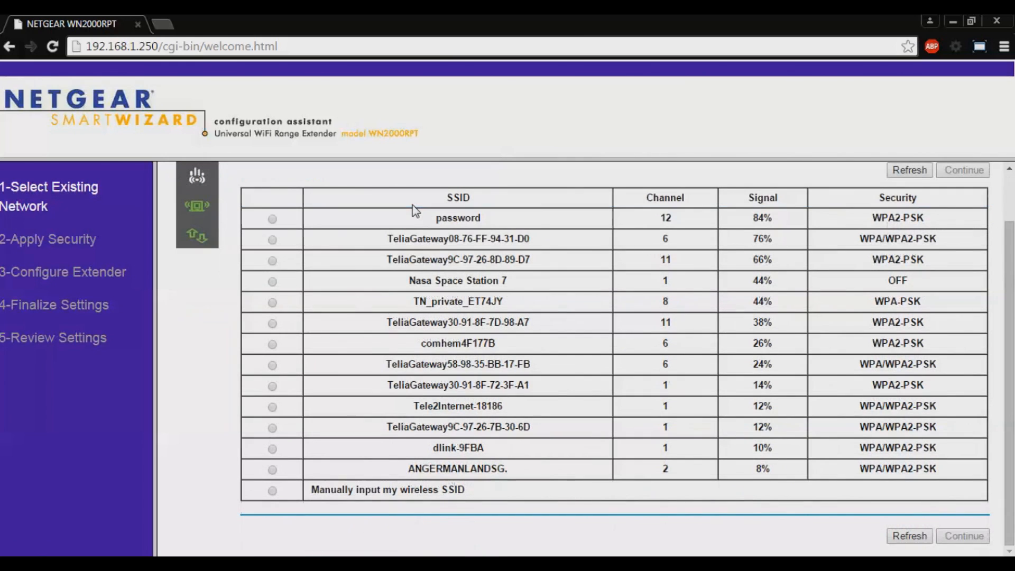
{"action": "mouse_move", "coordinate": [516, 307]}
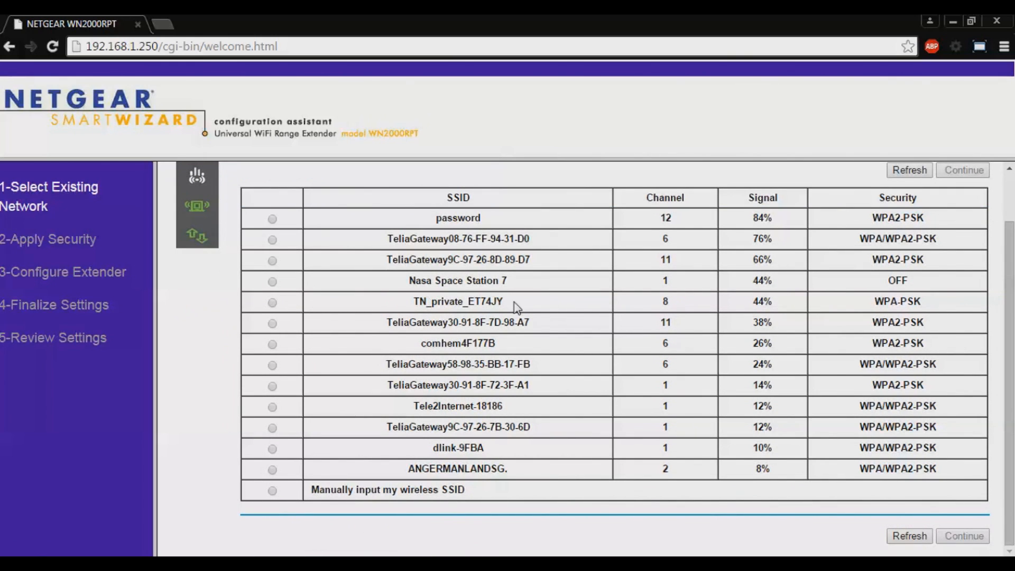
{"action": "mouse_move", "coordinate": [534, 268]}
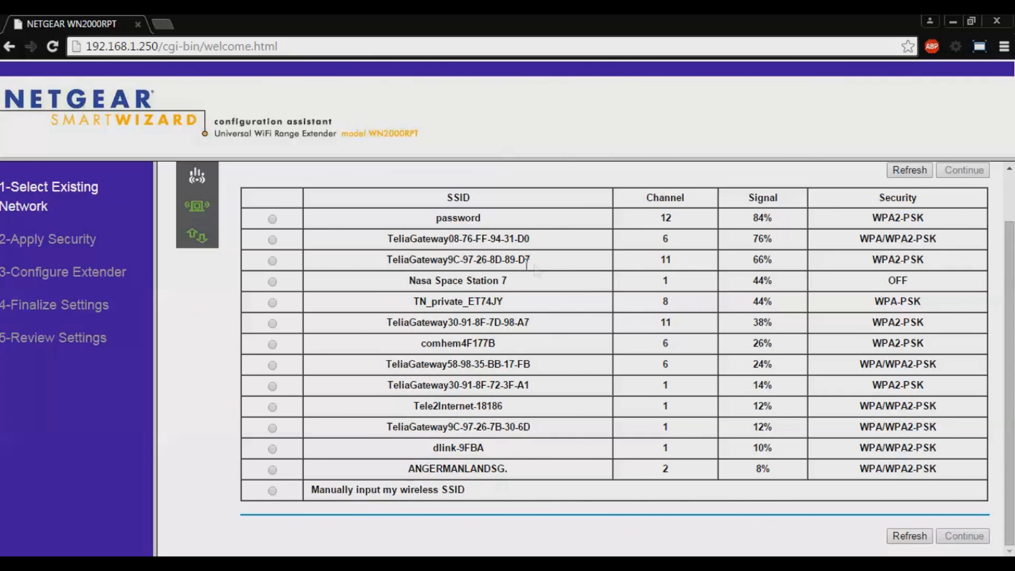
{"action": "mouse_move", "coordinate": [326, 252]}
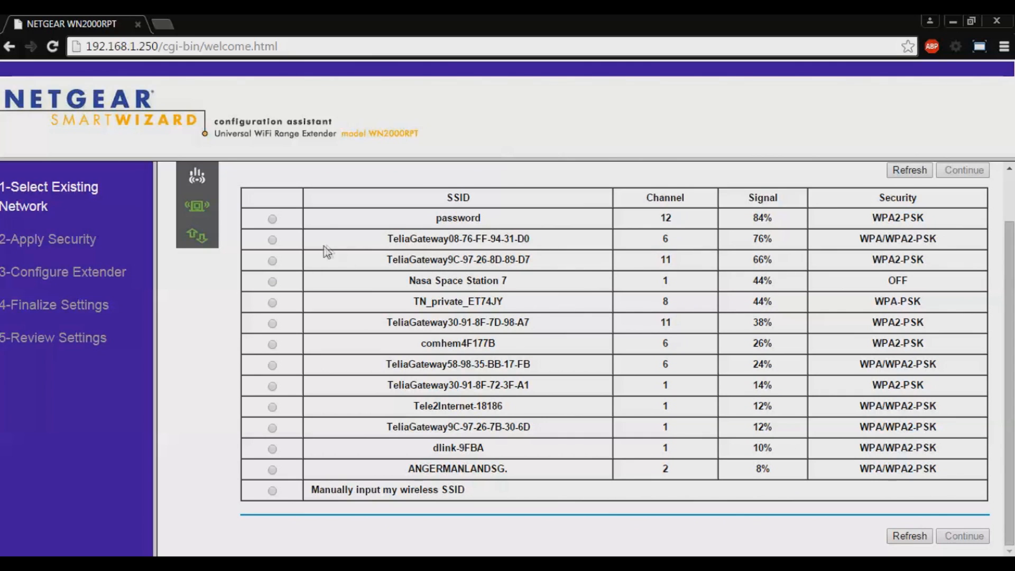
{"action": "left_click", "coordinate": [271, 239]}
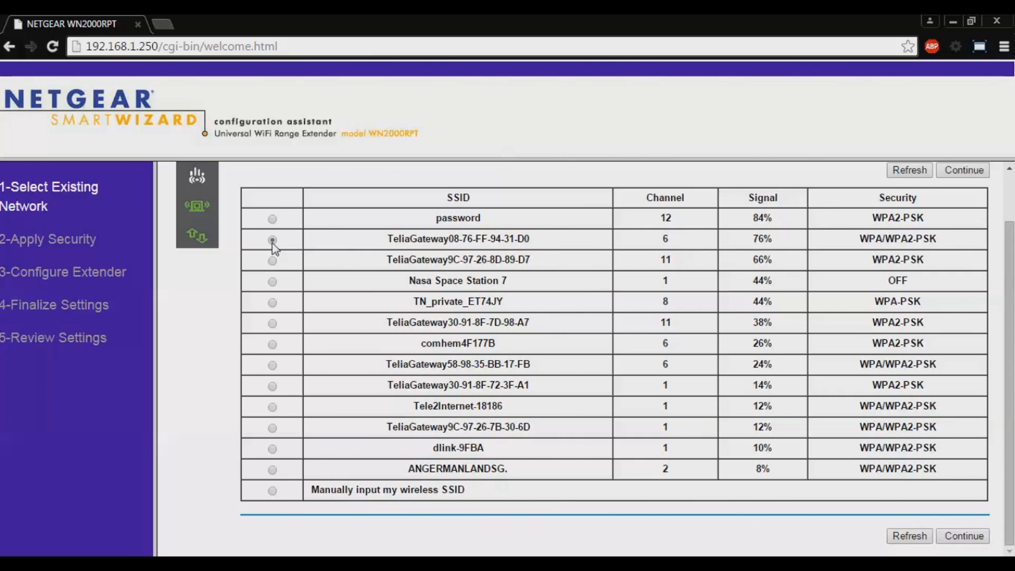
{"action": "left_click", "coordinate": [963, 535]}
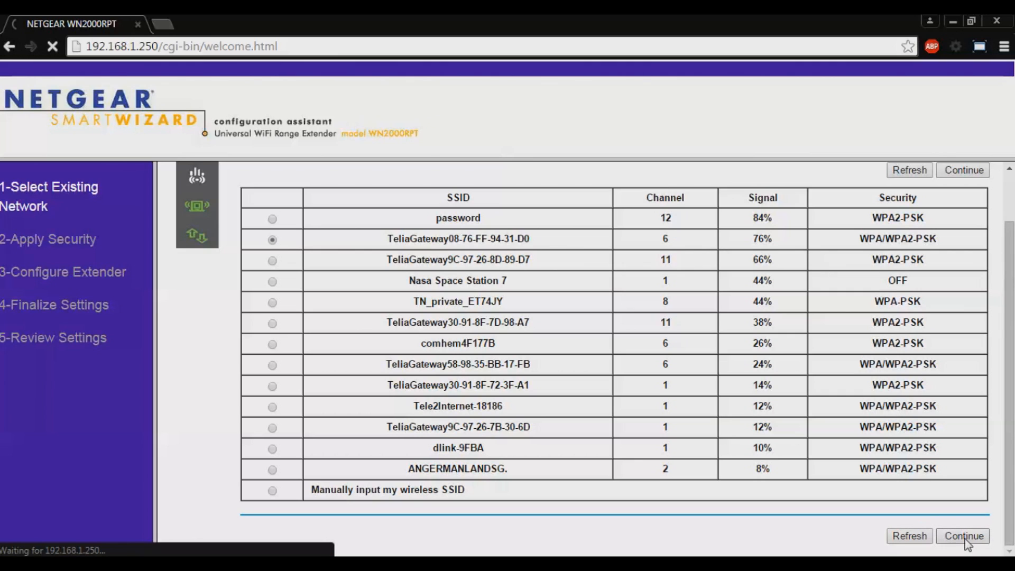
Enter the TeliaGateway network's WPA passphrase and continue to Configure Extender
{"action": "left_click", "coordinate": [962, 535]}
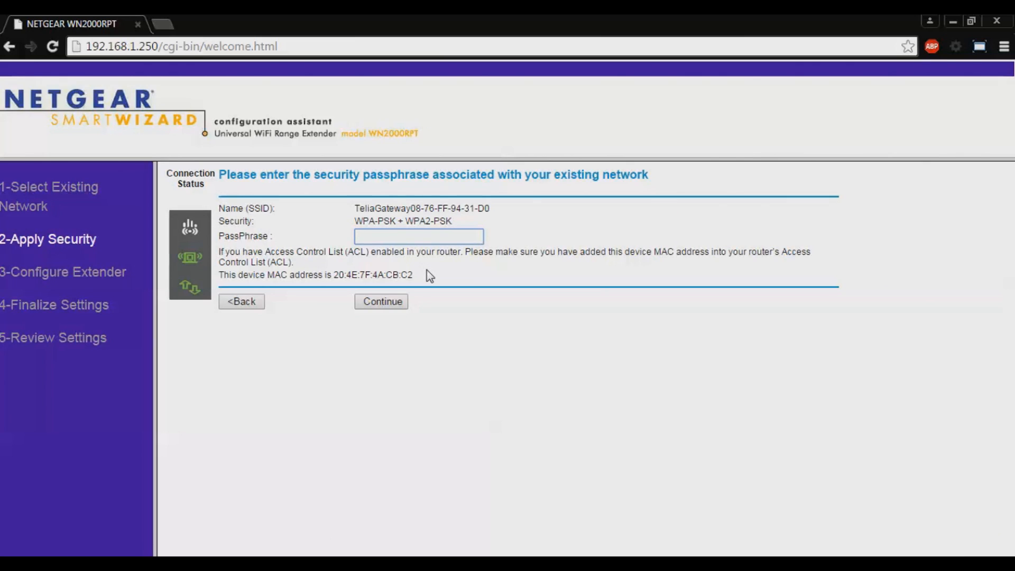
{"action": "mouse_move", "coordinate": [462, 275]}
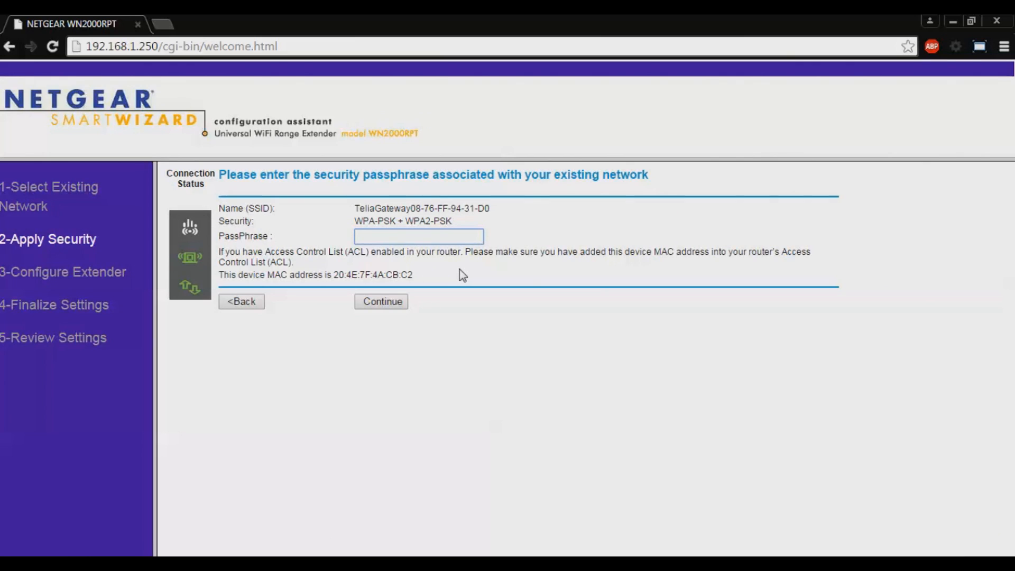
{"action": "mouse_move", "coordinate": [513, 271]}
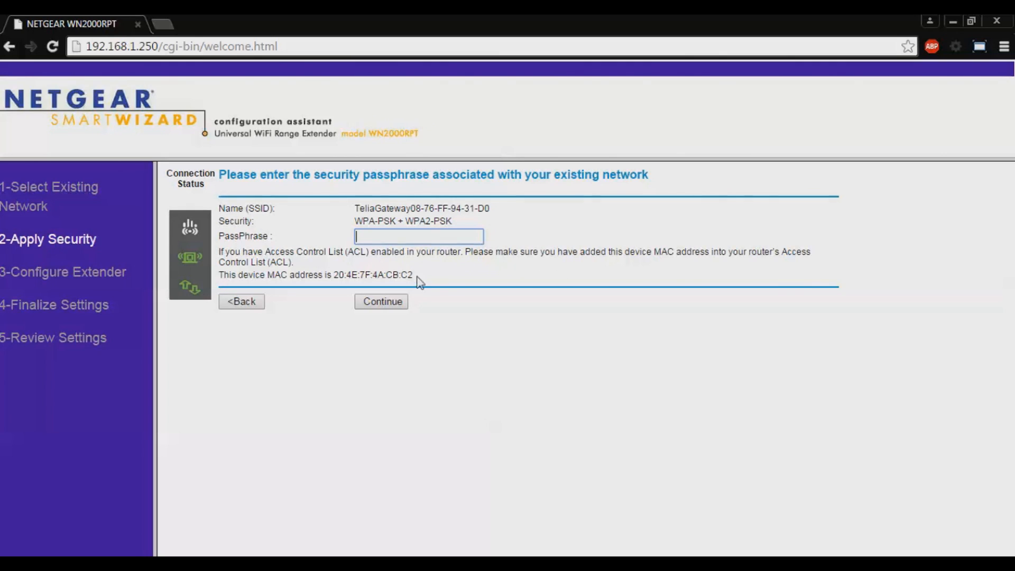
{"action": "mouse_move", "coordinate": [378, 251]}
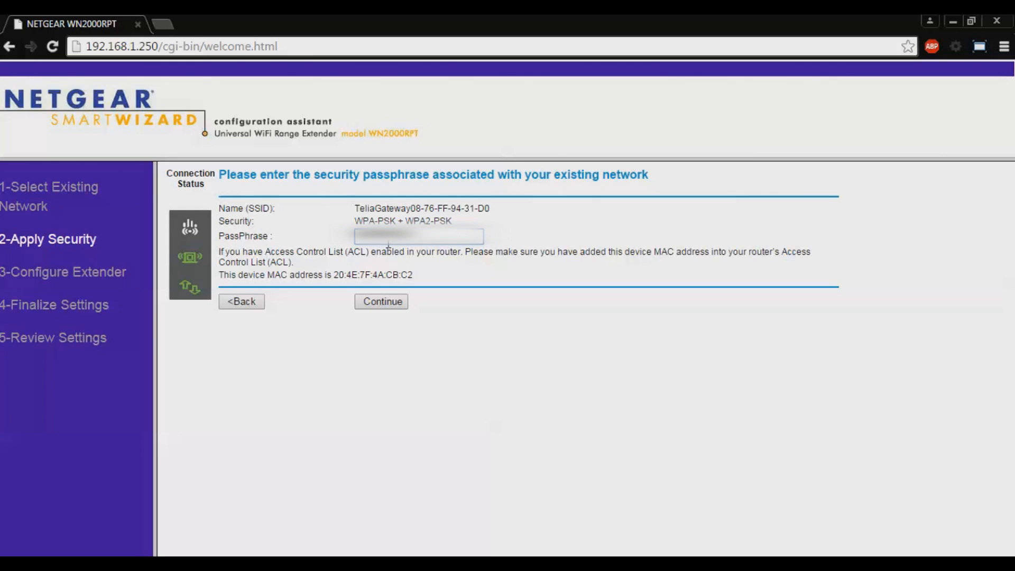
{"action": "left_click", "coordinate": [417, 236]}
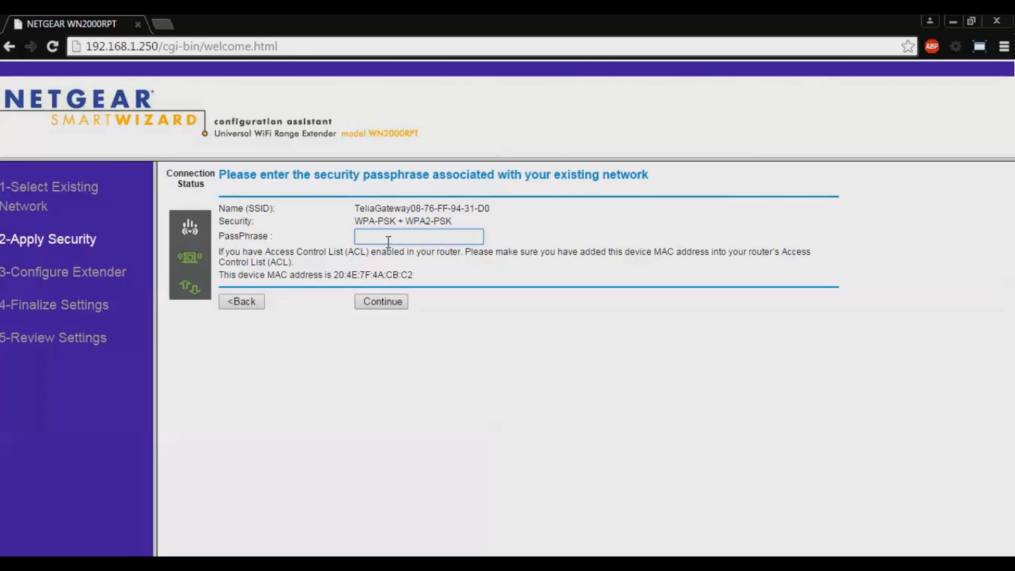
{"action": "left_click", "coordinate": [381, 302]}
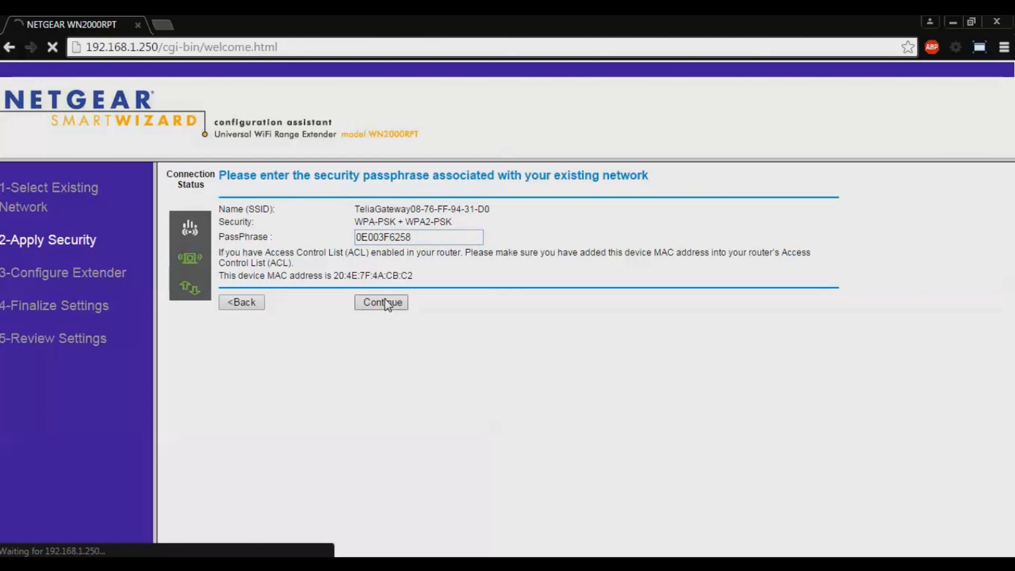
{"action": "left_click", "coordinate": [381, 302]}
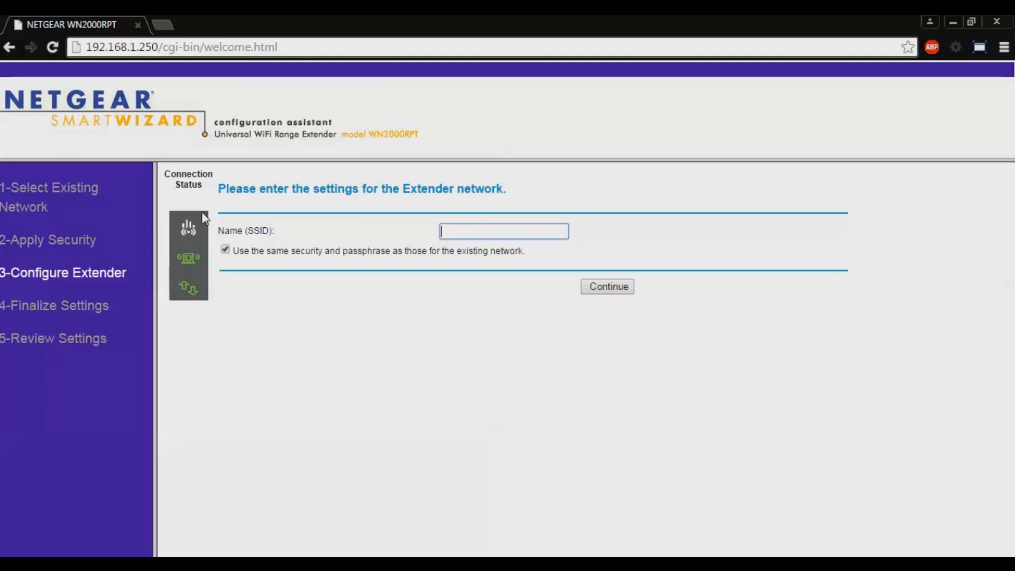
Name the extender SSID 'Gabriel's Network' and untick reusing the existing security settings
{"action": "type", "text": "Gab"}
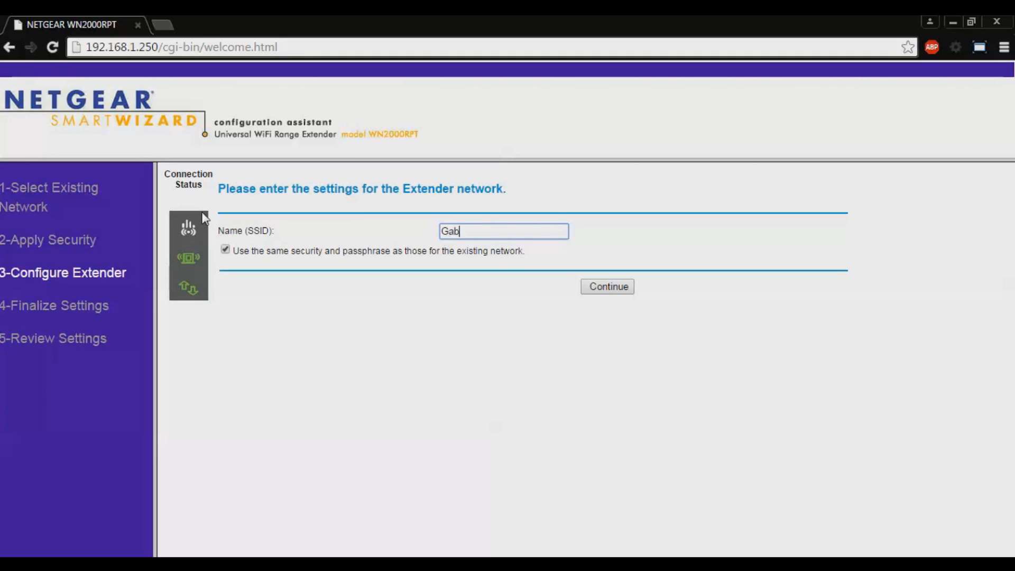
{"action": "type", "text": "riel's"}
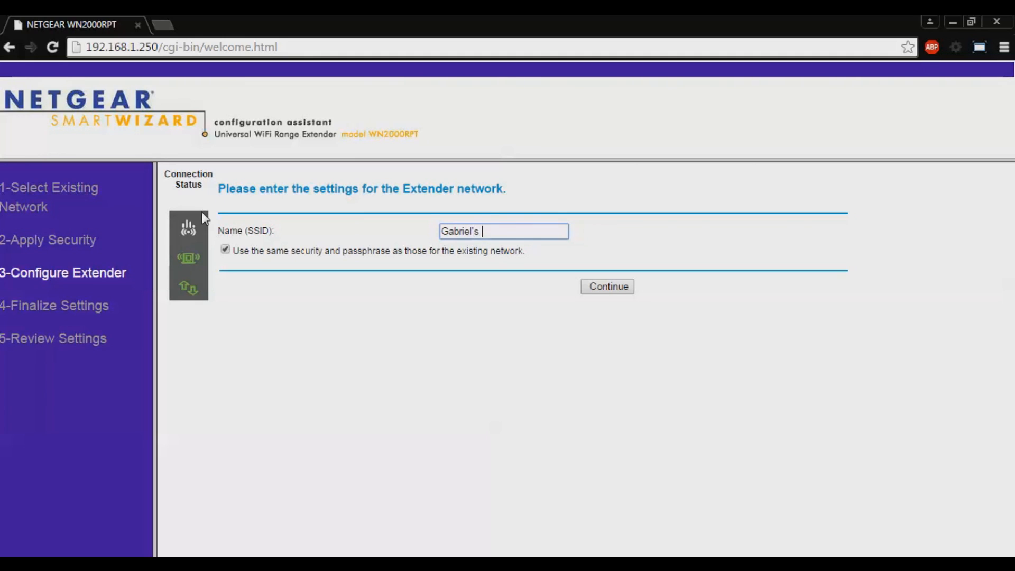
{"action": "type", "text": "Network"}
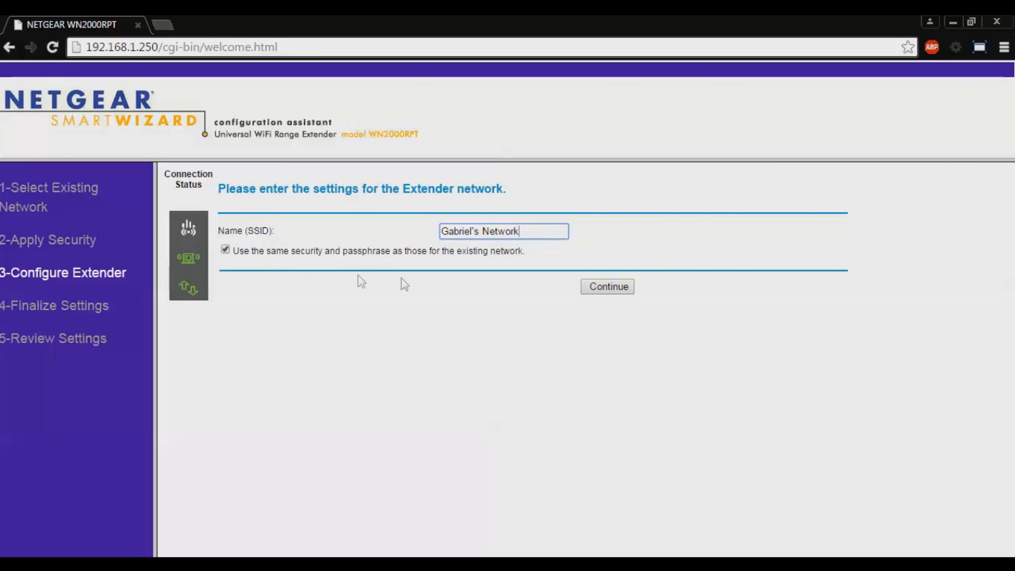
{"action": "left_click", "coordinate": [225, 249]}
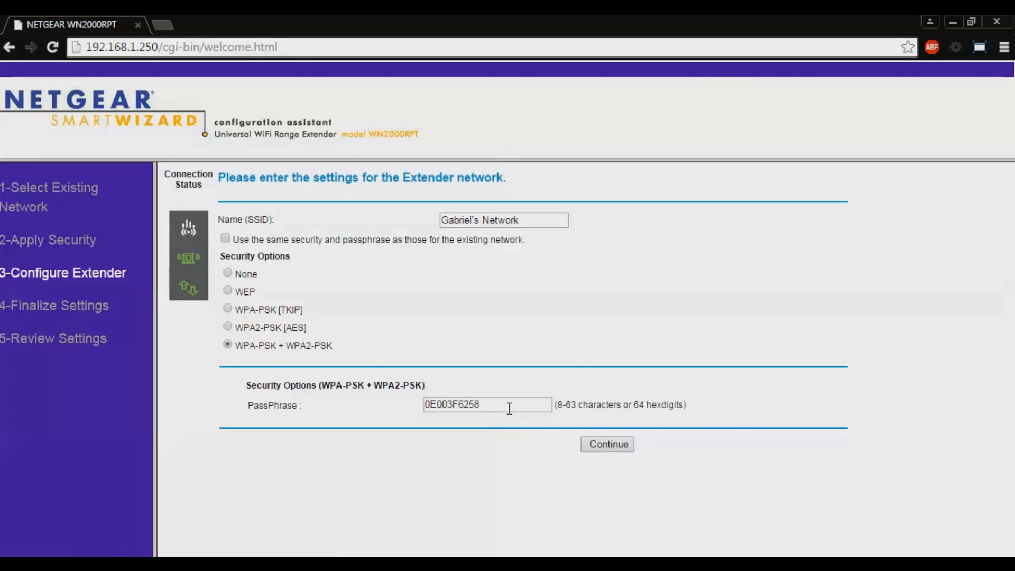
Replace the default extender passphrase with a custom one under WPA-PSK + WPA2-PSK
{"action": "triple_click", "coordinate": [486, 404]}
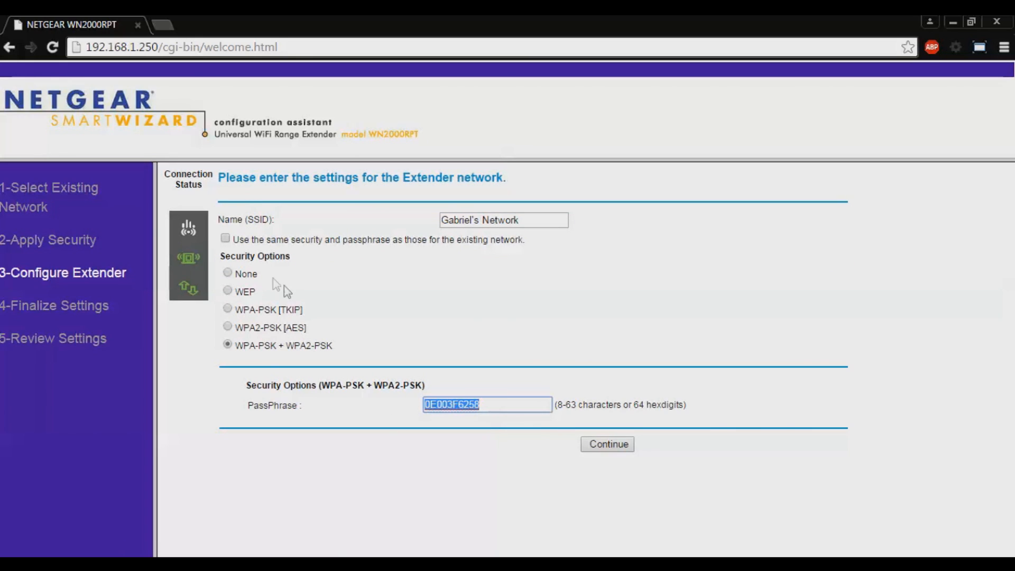
{"action": "mouse_move", "coordinate": [235, 240]}
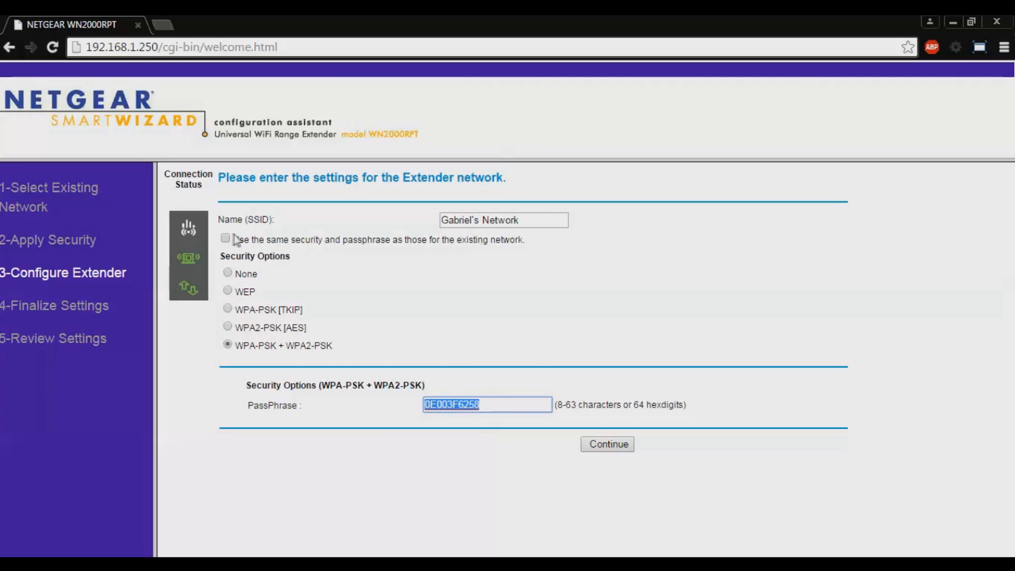
{"action": "mouse_move", "coordinate": [327, 252]}
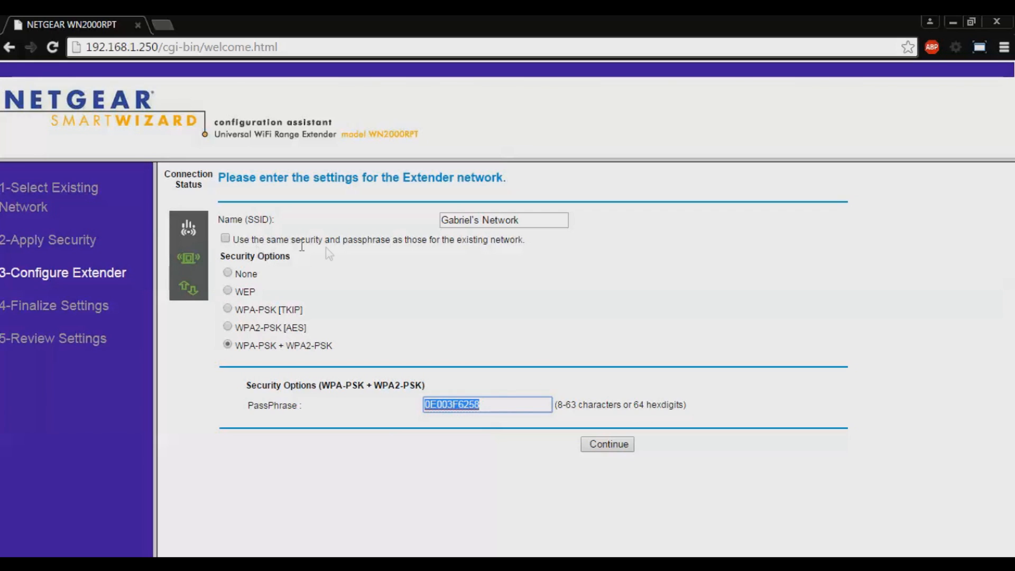
{"action": "mouse_move", "coordinate": [402, 253]}
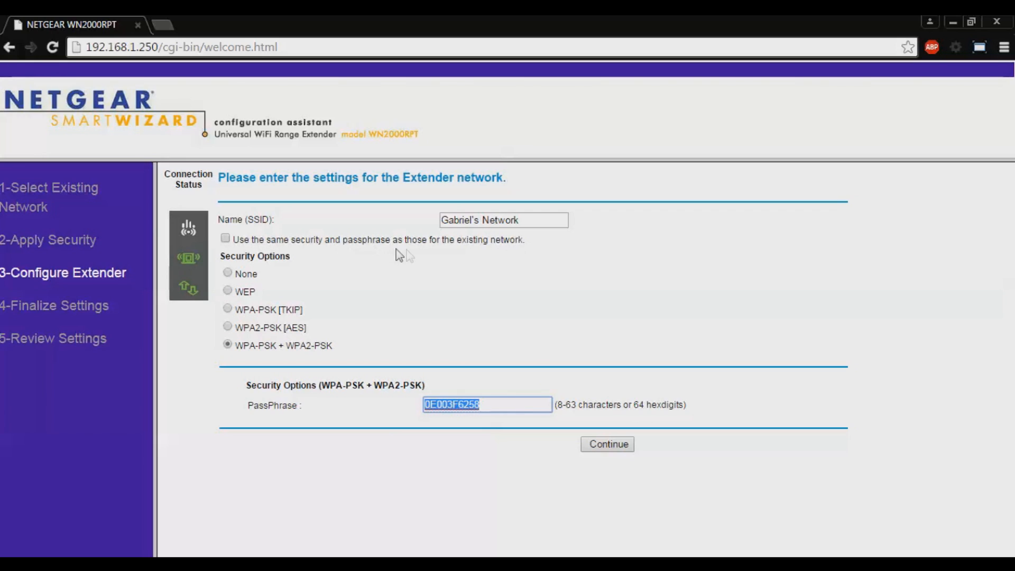
{"action": "mouse_move", "coordinate": [516, 254]}
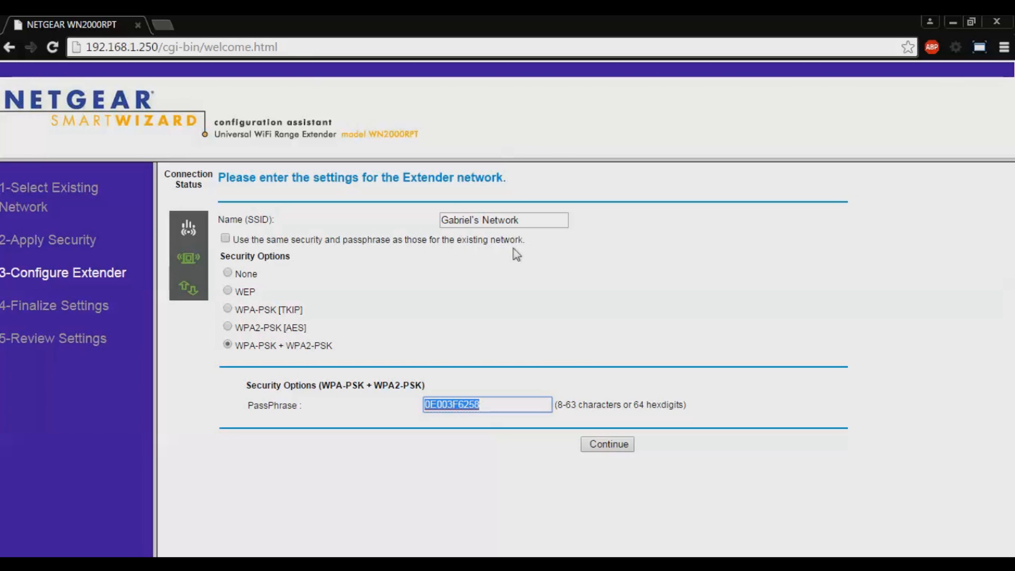
{"action": "mouse_move", "coordinate": [311, 381]}
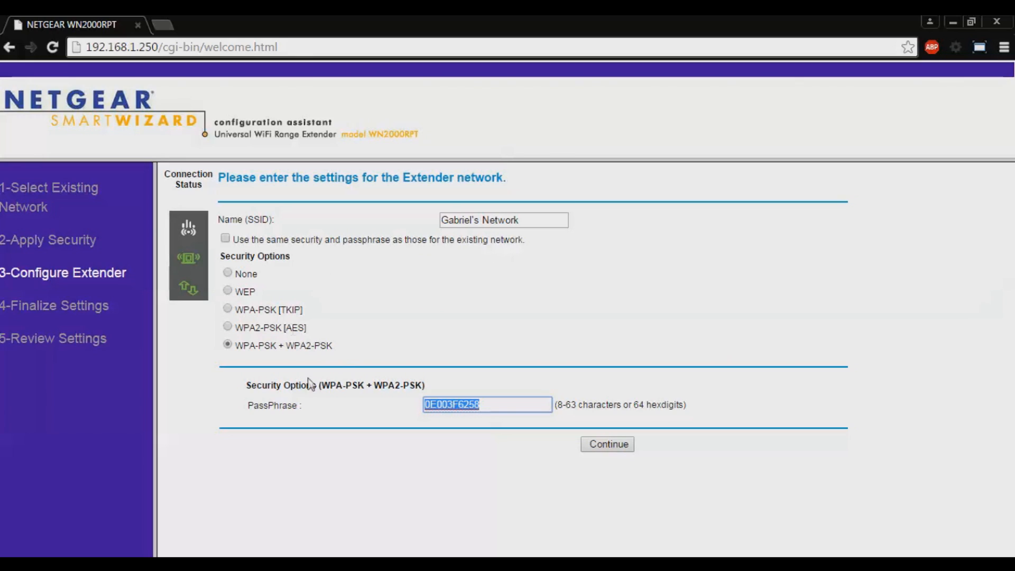
{"action": "left_click", "coordinate": [486, 404]}
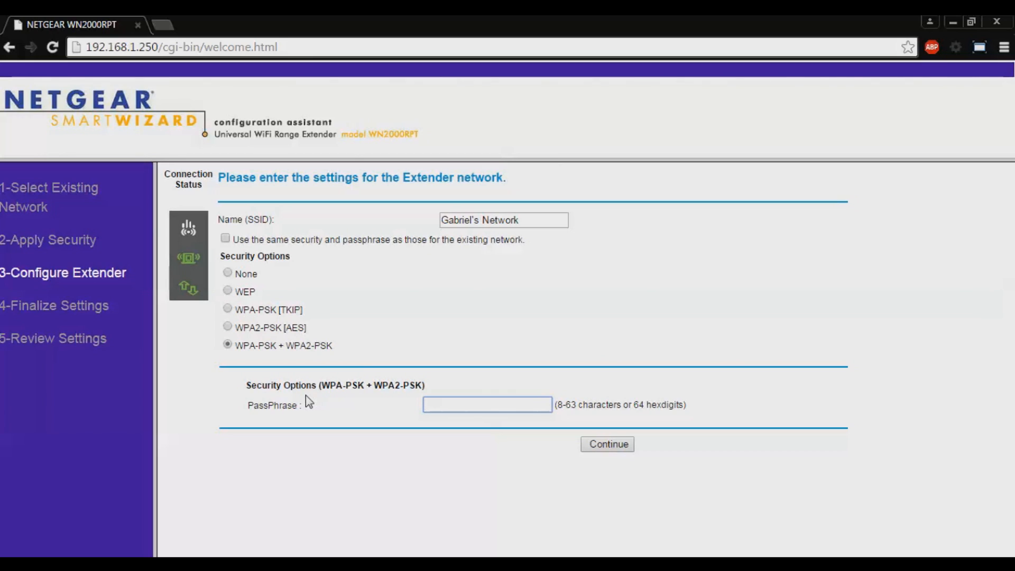
{"action": "type", "text": "gu"}
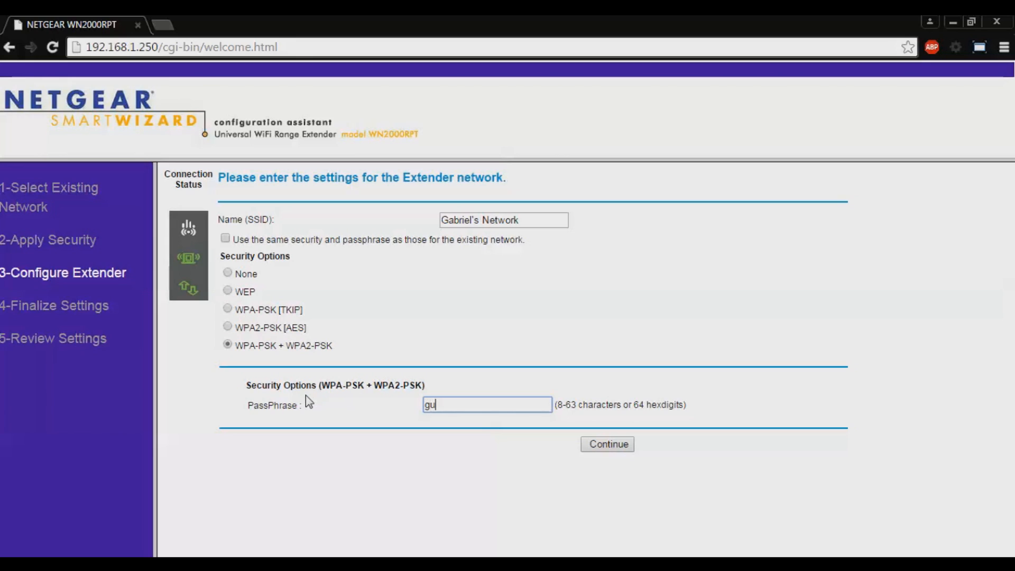
{"action": "type", "text": "estpasswor"}
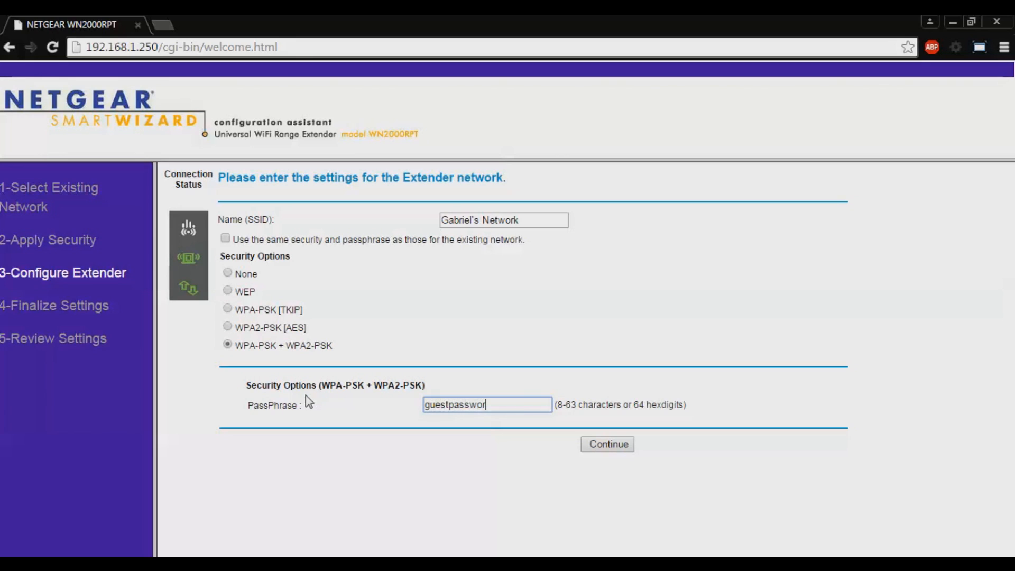
{"action": "type", "text": "d12"}
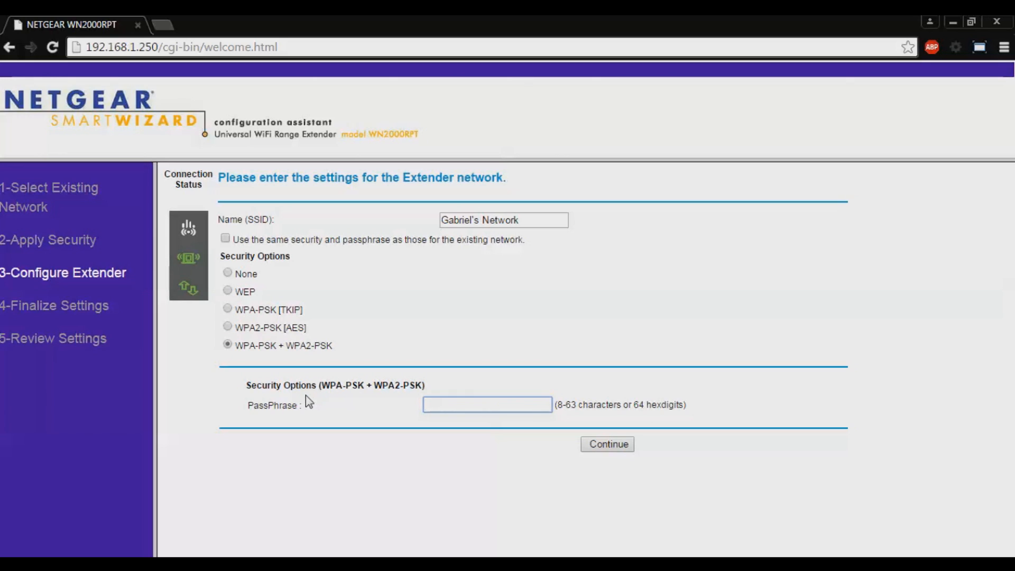
{"action": "type", "text": "passw"}
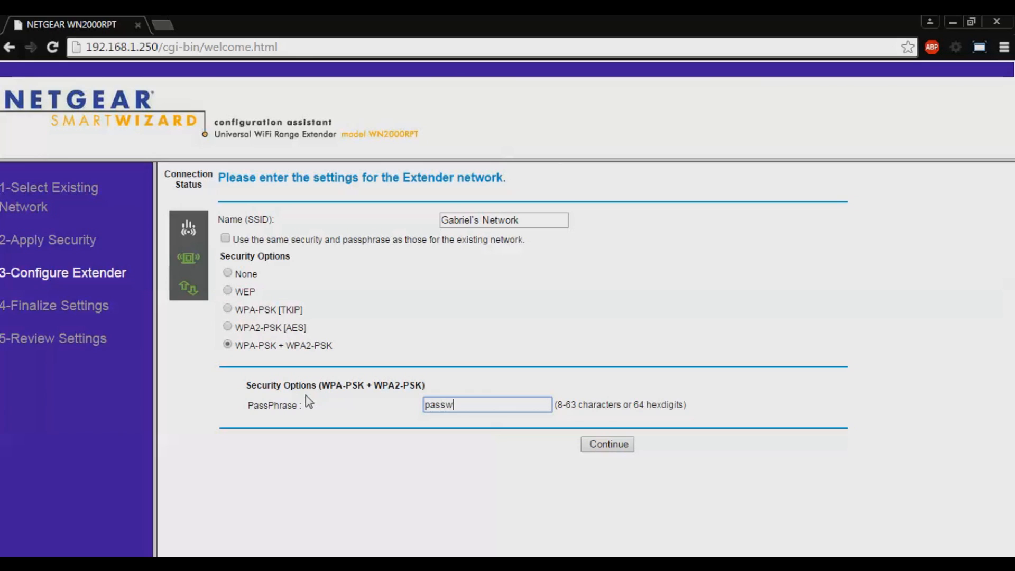
{"action": "type", "text": "ordhaha"}
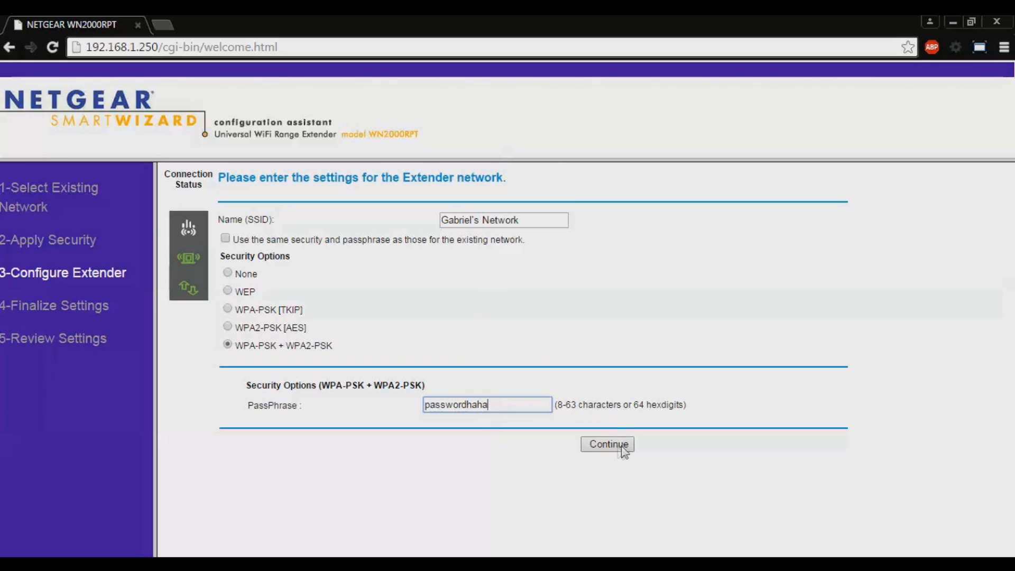
Submit the extender settings, accepting the WPA-PSK [TKIP] warning, to reach Review Settings
{"action": "left_click", "coordinate": [606, 445]}
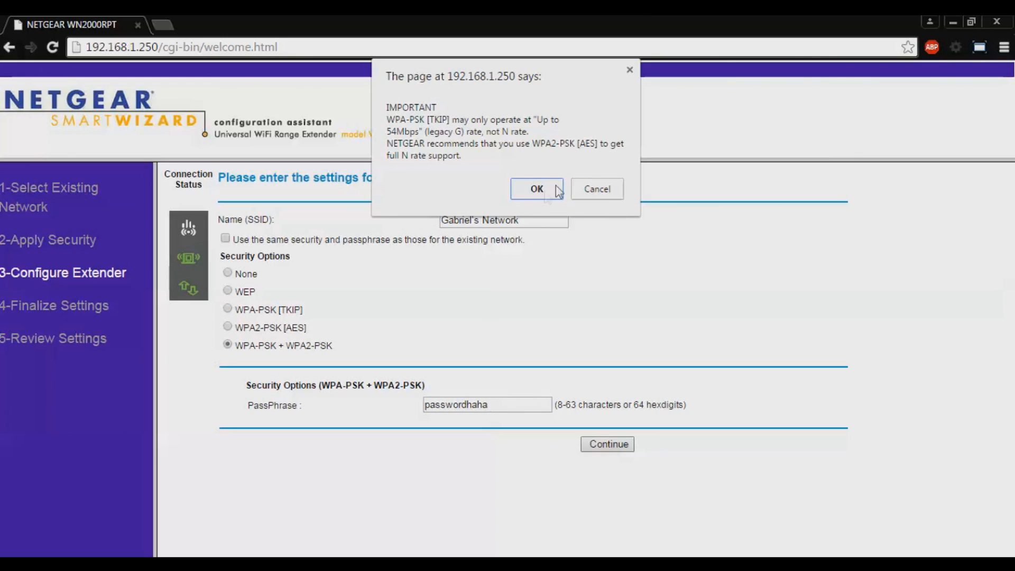
{"action": "left_click", "coordinate": [536, 190]}
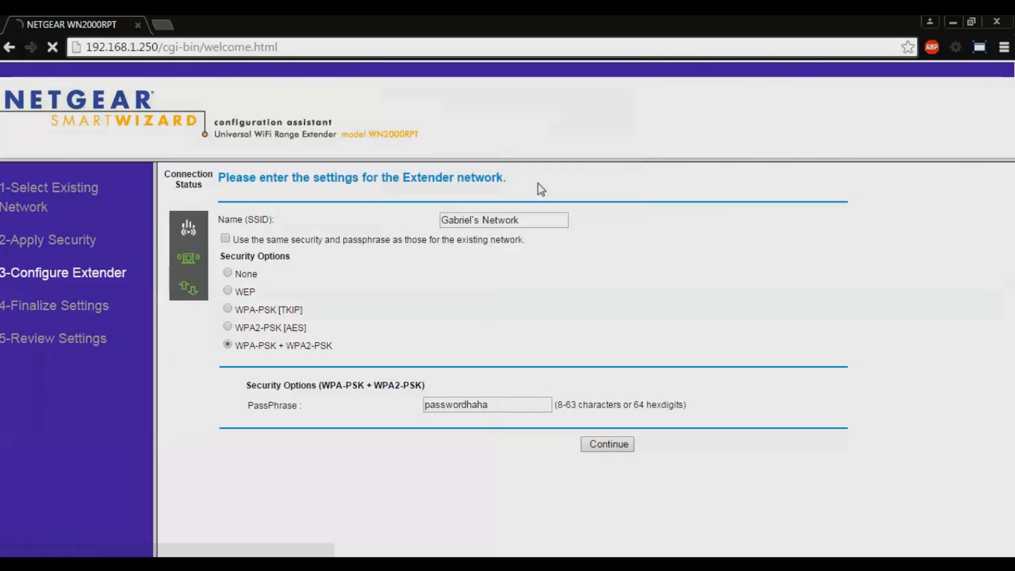
{"action": "left_click", "coordinate": [606, 444]}
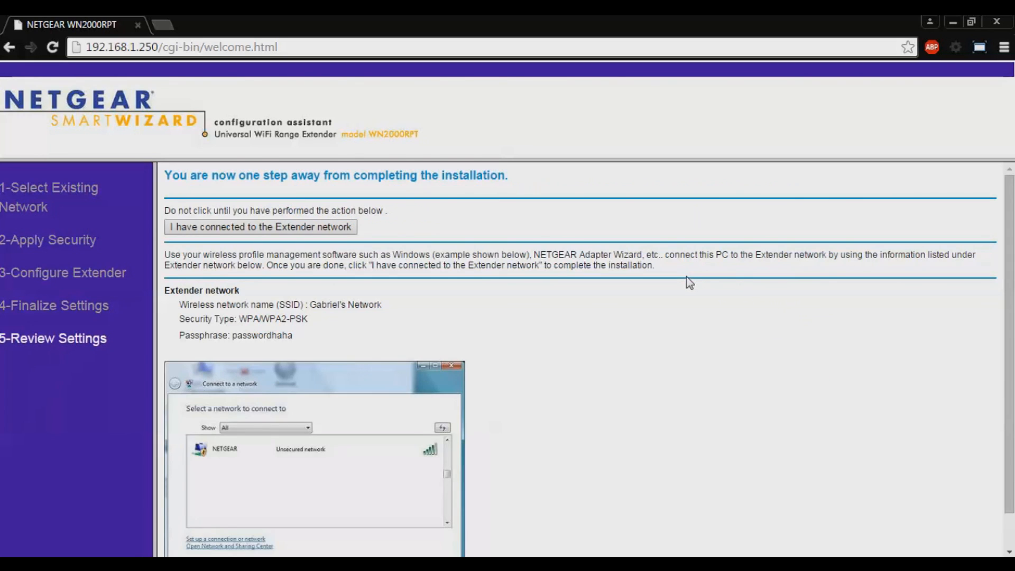
Dismiss the notice that the SSID is now Gabriel's Network
{"action": "left_click", "coordinate": [259, 226]}
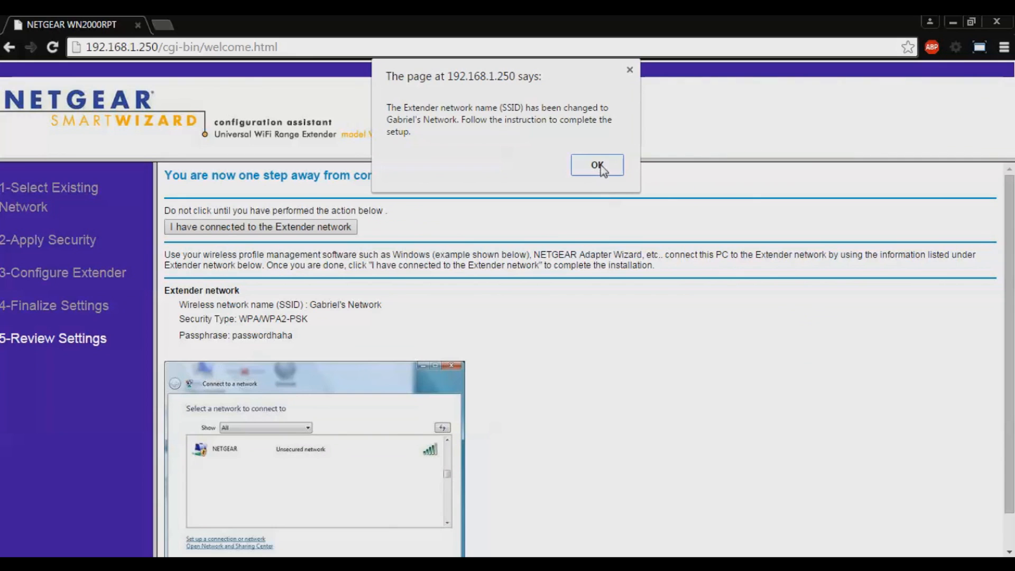
{"action": "mouse_move", "coordinate": [581, 140]}
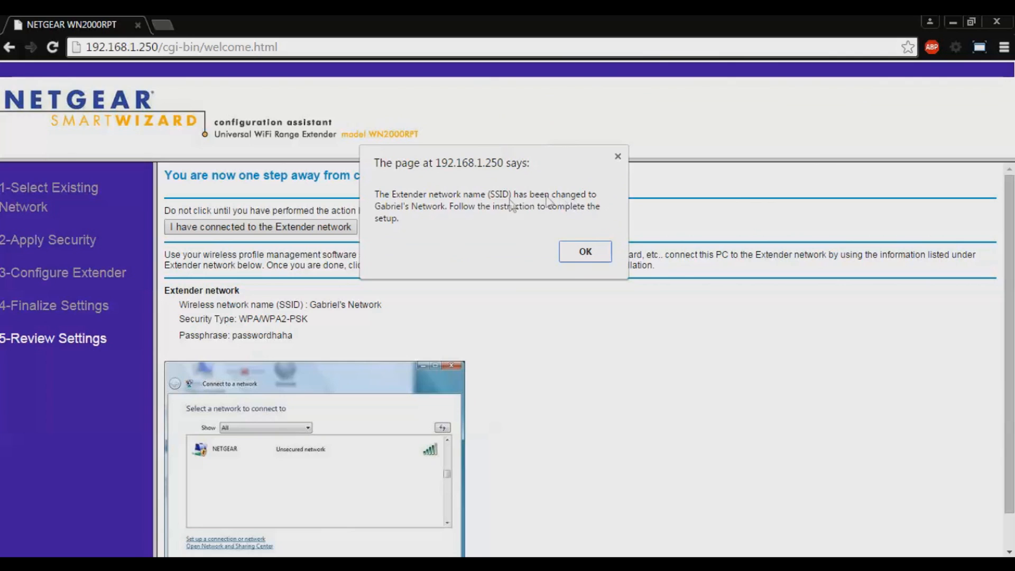
{"action": "mouse_move", "coordinate": [396, 209]}
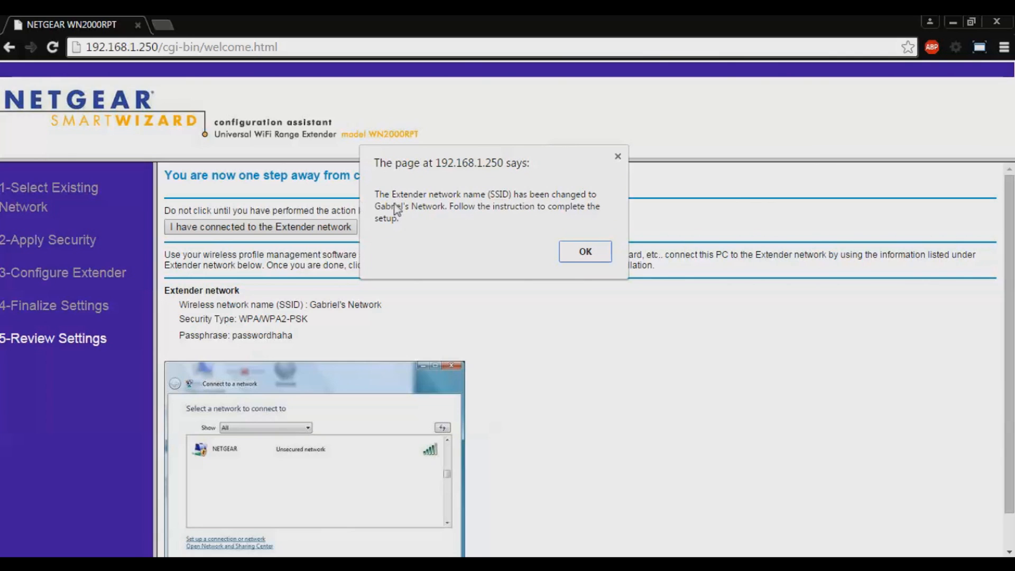
{"action": "mouse_move", "coordinate": [485, 203]}
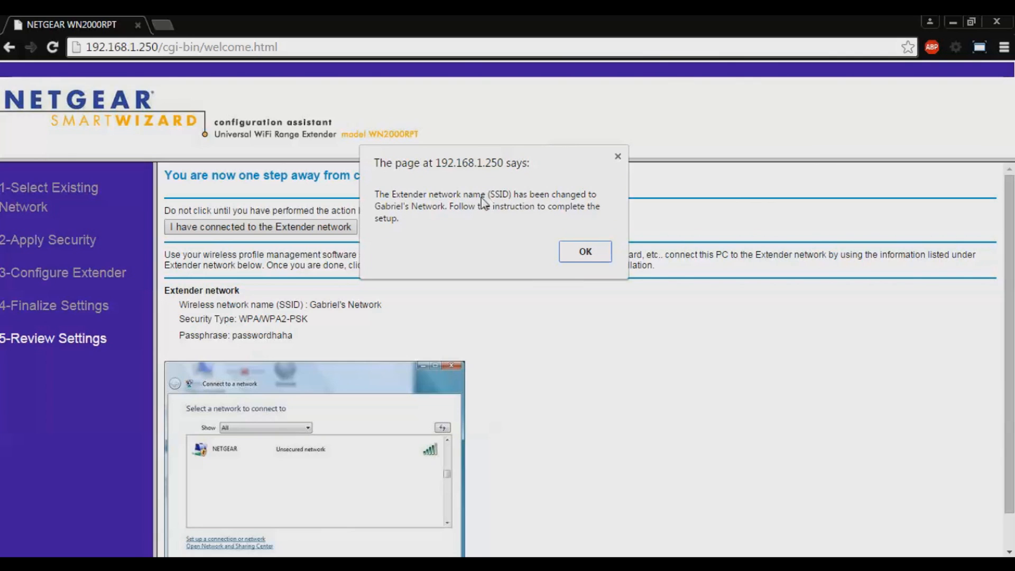
{"action": "mouse_move", "coordinate": [421, 212]}
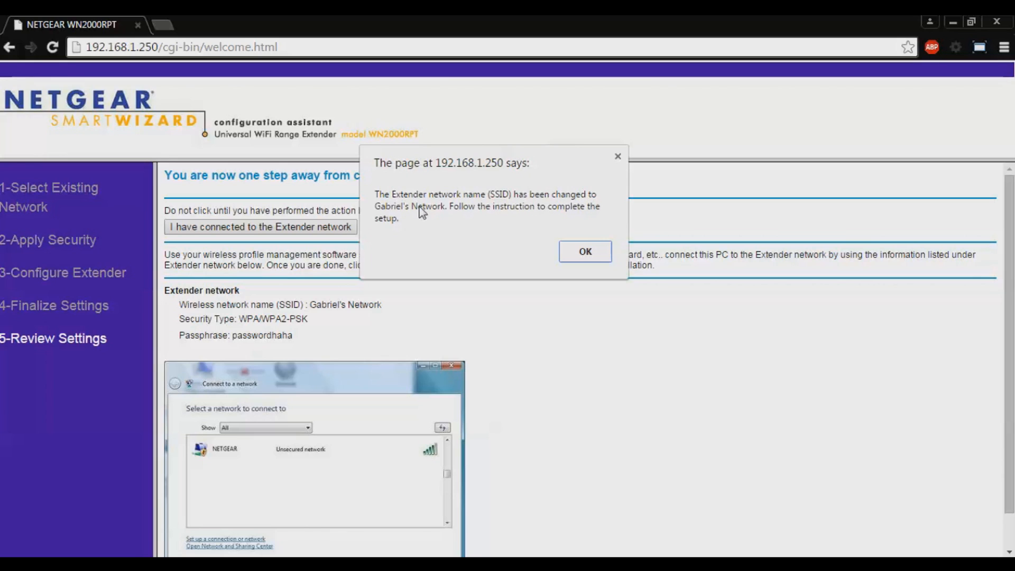
{"action": "mouse_move", "coordinate": [550, 218]}
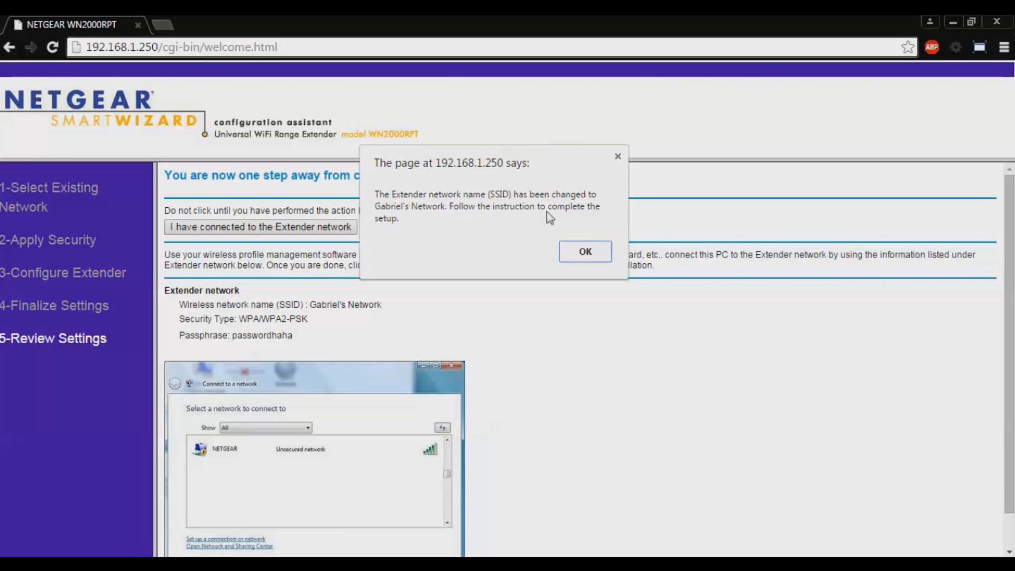
{"action": "left_click", "coordinate": [583, 252]}
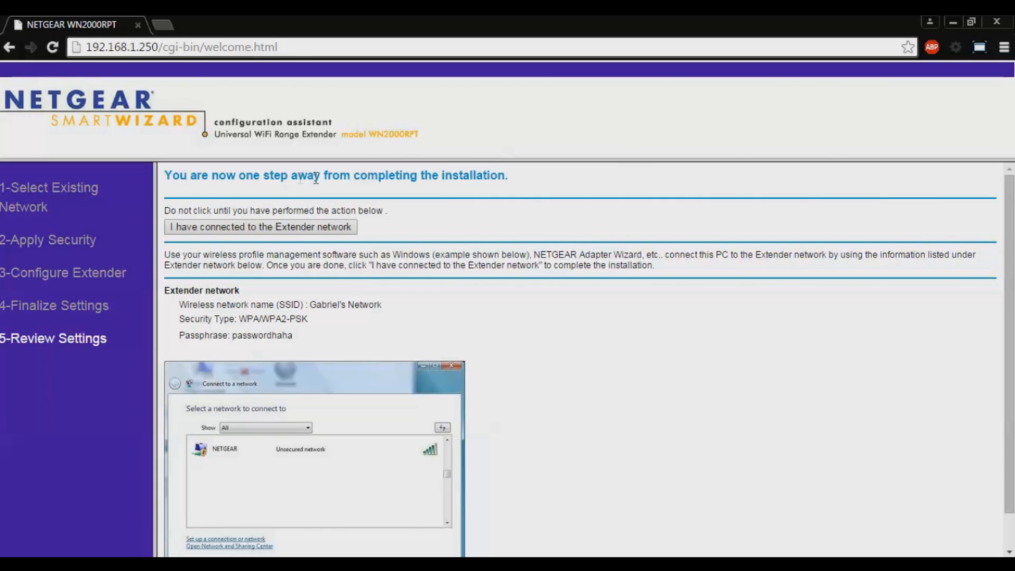
{"action": "mouse_move", "coordinate": [531, 192]}
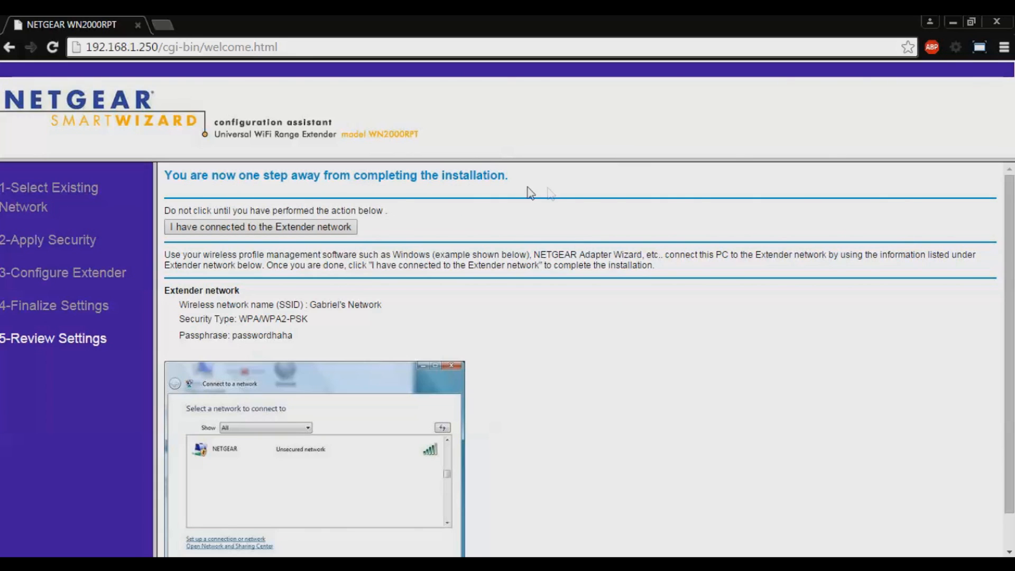
{"action": "mouse_move", "coordinate": [279, 208]}
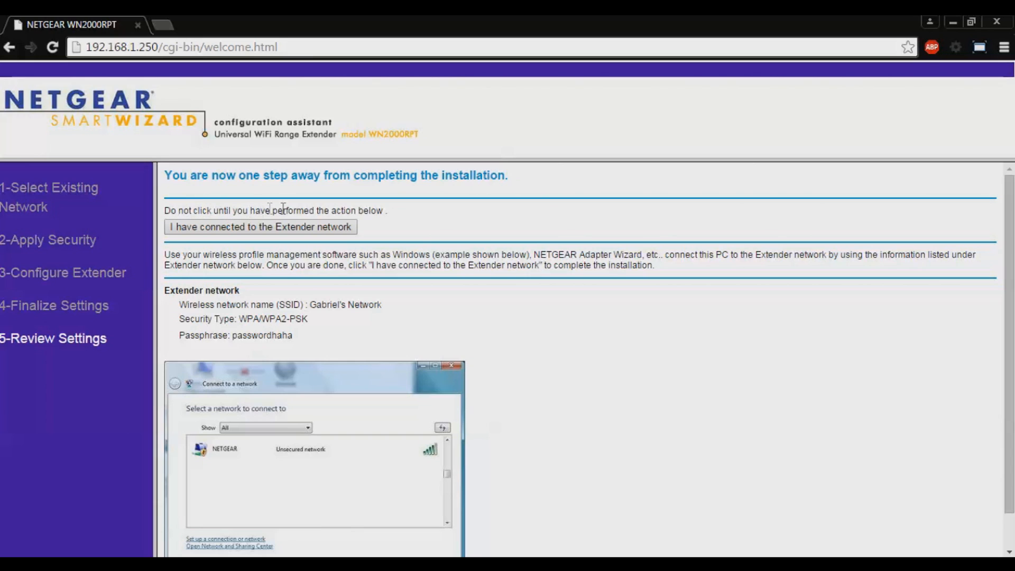
{"action": "mouse_move", "coordinate": [391, 221]}
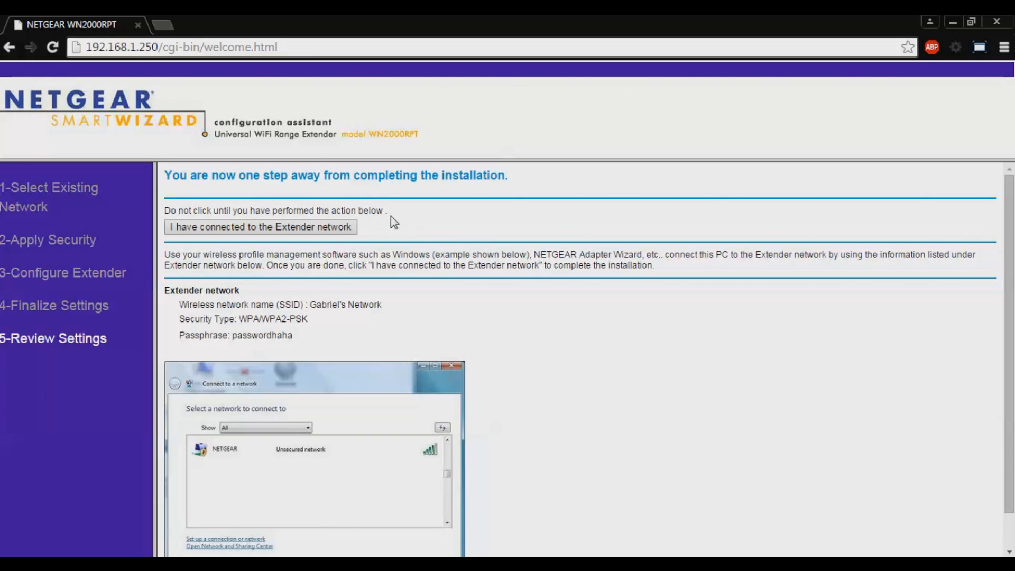
{"action": "scroll", "scroll_direction": "down", "scroll_amount": 3}
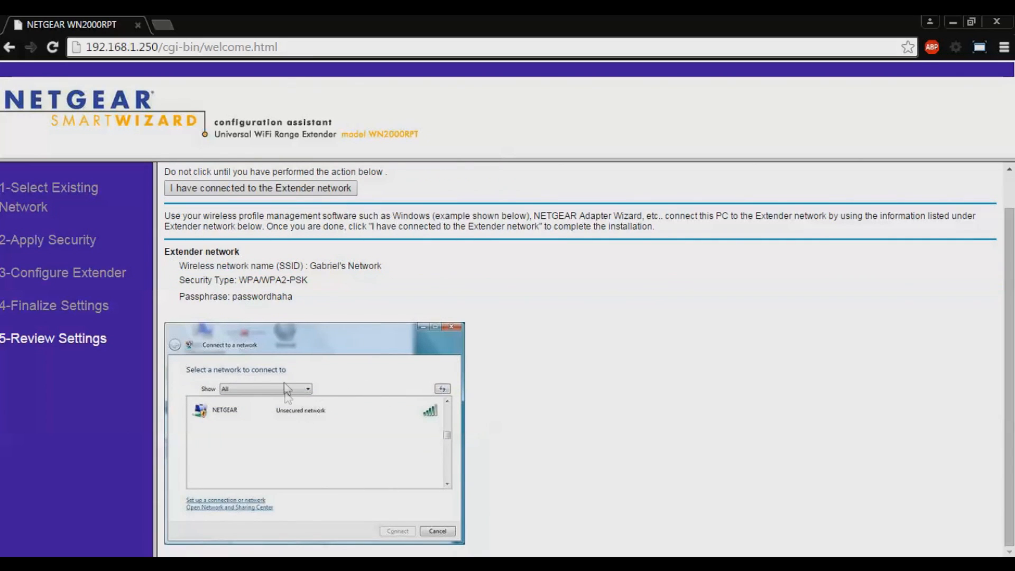
{"action": "scroll", "scroll_direction": "up", "scroll_amount": 3}
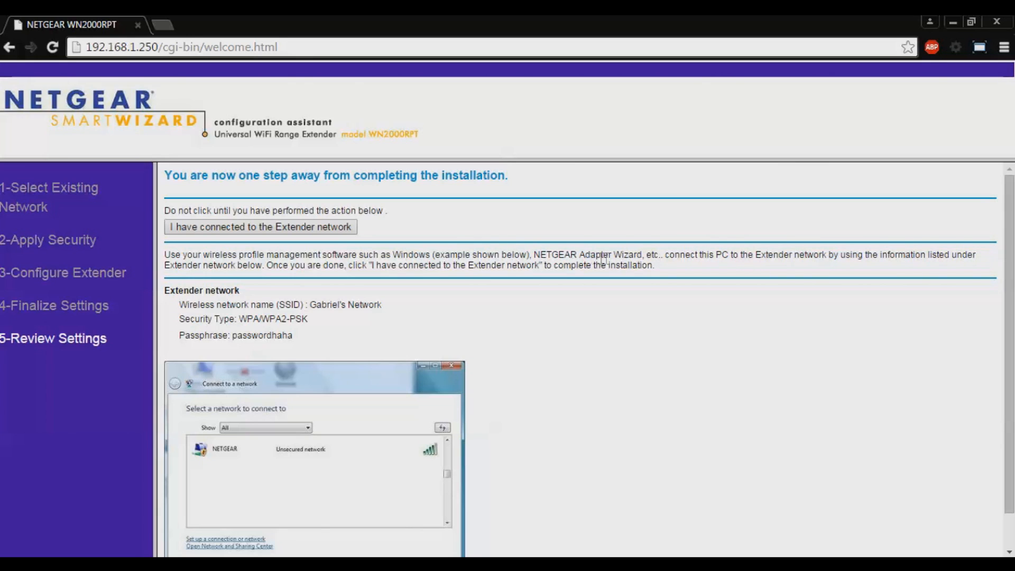
{"action": "mouse_move", "coordinate": [714, 258]}
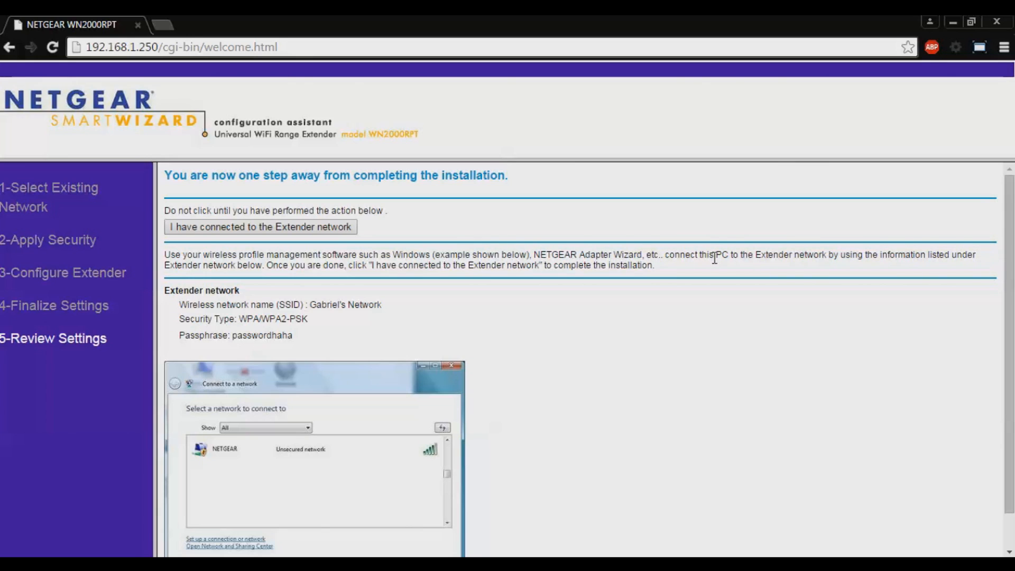
{"action": "mouse_move", "coordinate": [863, 250]}
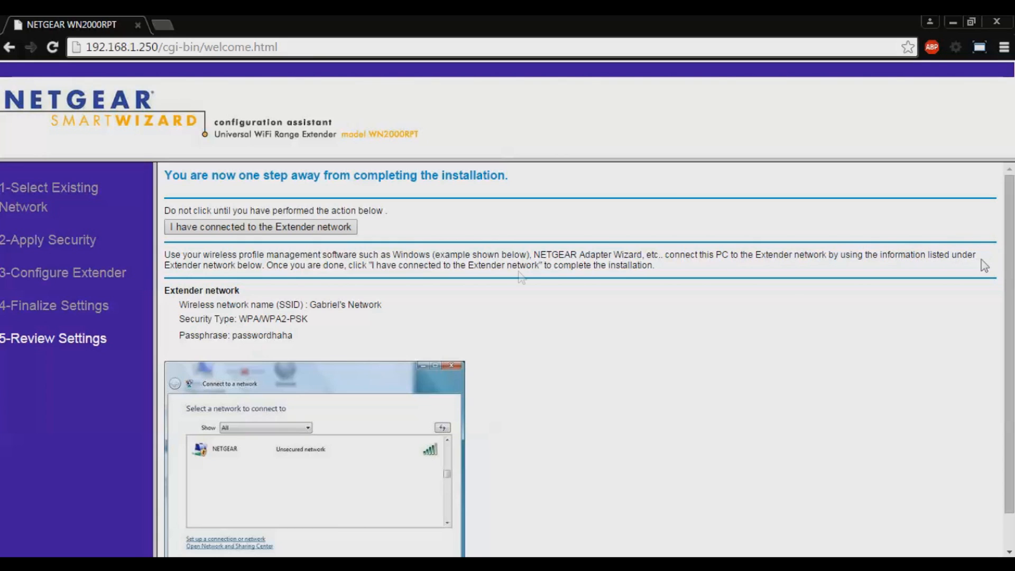
{"action": "mouse_move", "coordinate": [186, 269]}
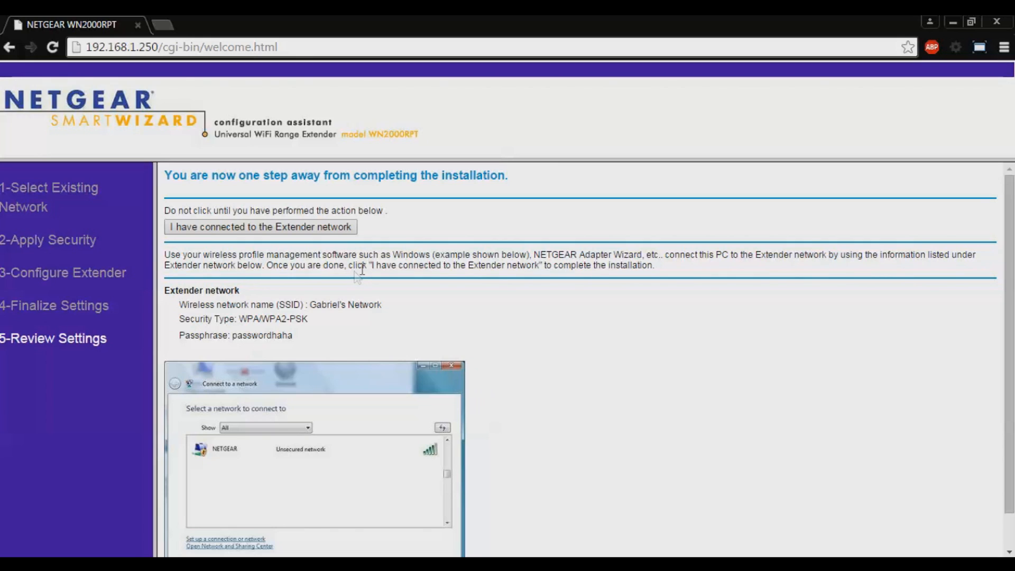
{"action": "mouse_move", "coordinate": [553, 269]}
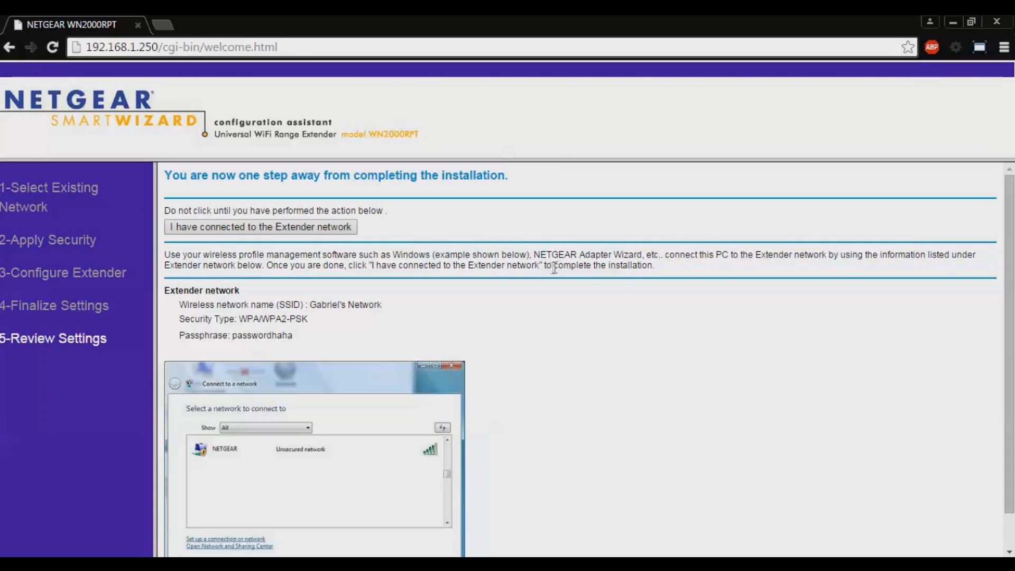
{"action": "mouse_move", "coordinate": [637, 268]}
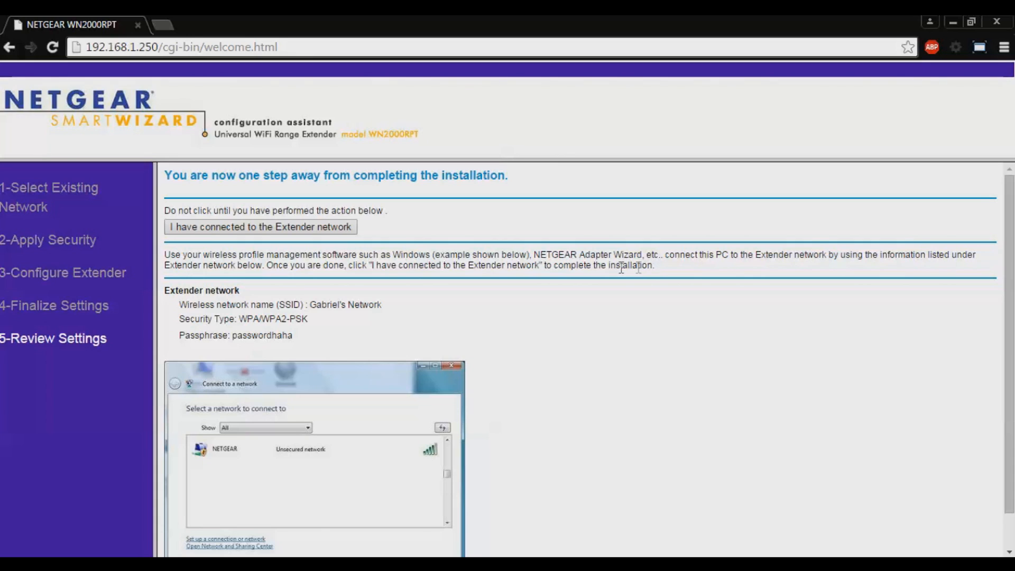
{"action": "mouse_move", "coordinate": [711, 369]}
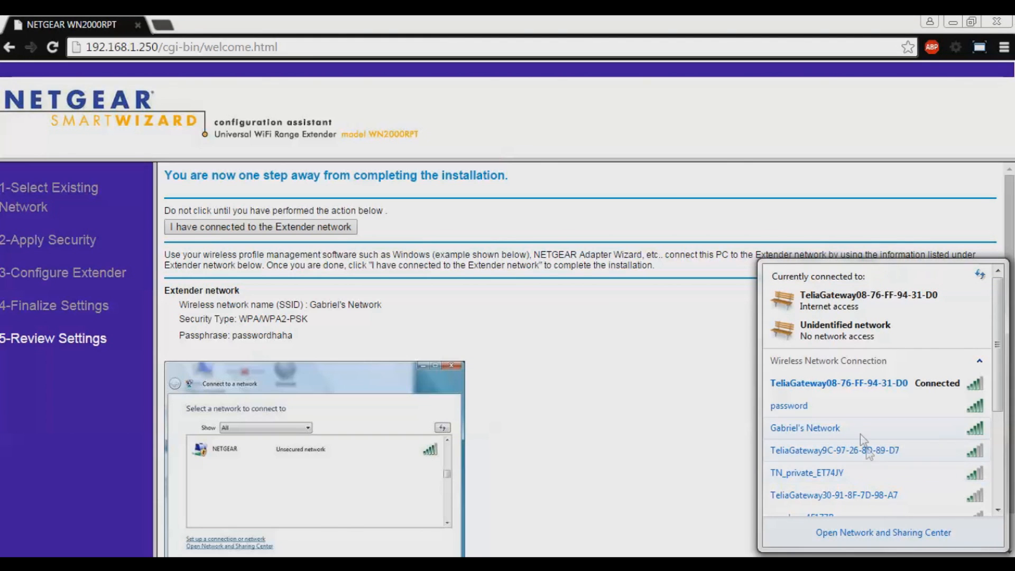
Join Gabriel's Network with its passphrase and set the location to Home
{"action": "left_click", "coordinate": [804, 428]}
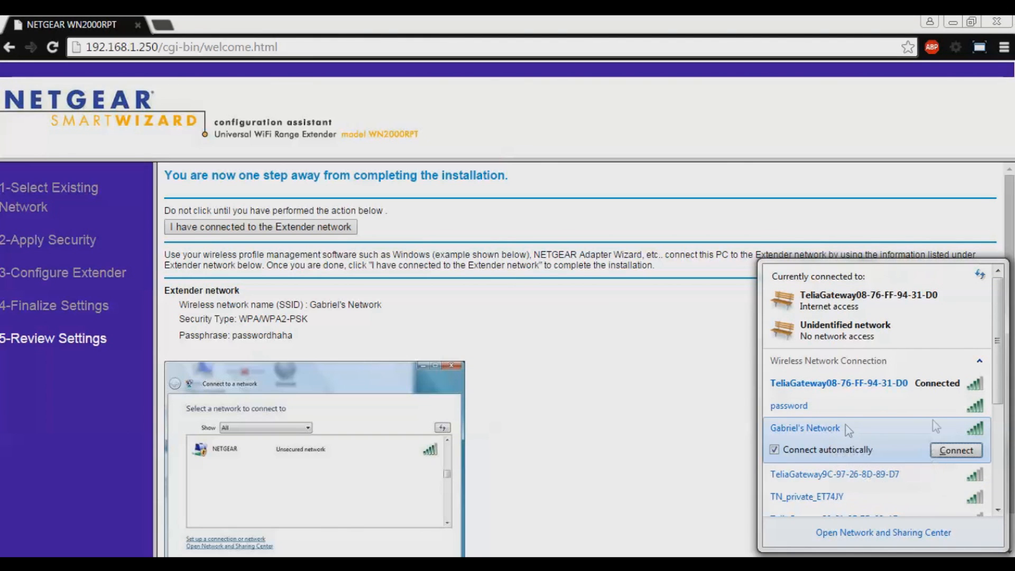
{"action": "mouse_move", "coordinate": [851, 448]}
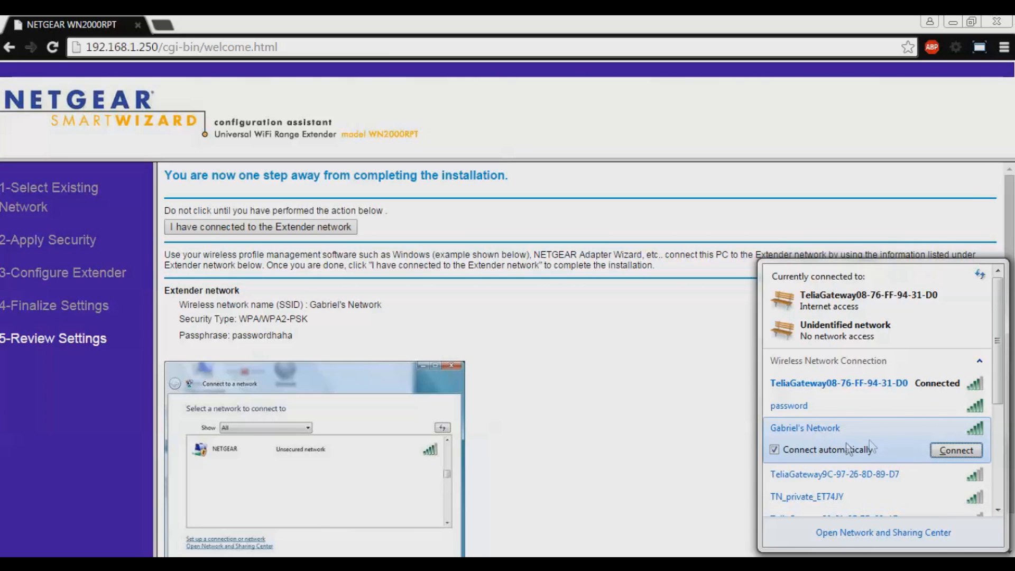
{"action": "left_click", "coordinate": [956, 450]}
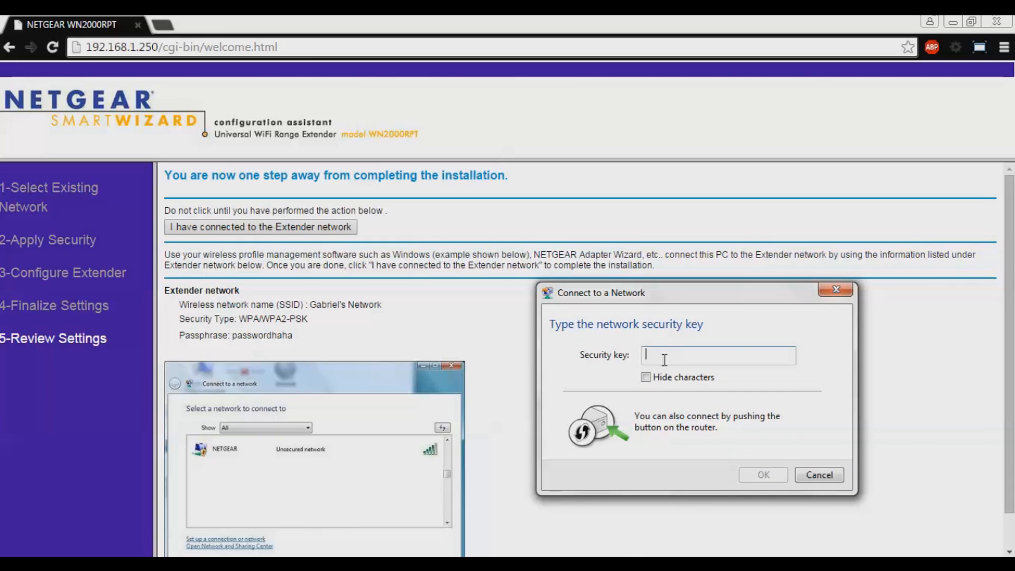
{"action": "type", "text": "passwordhaha"}
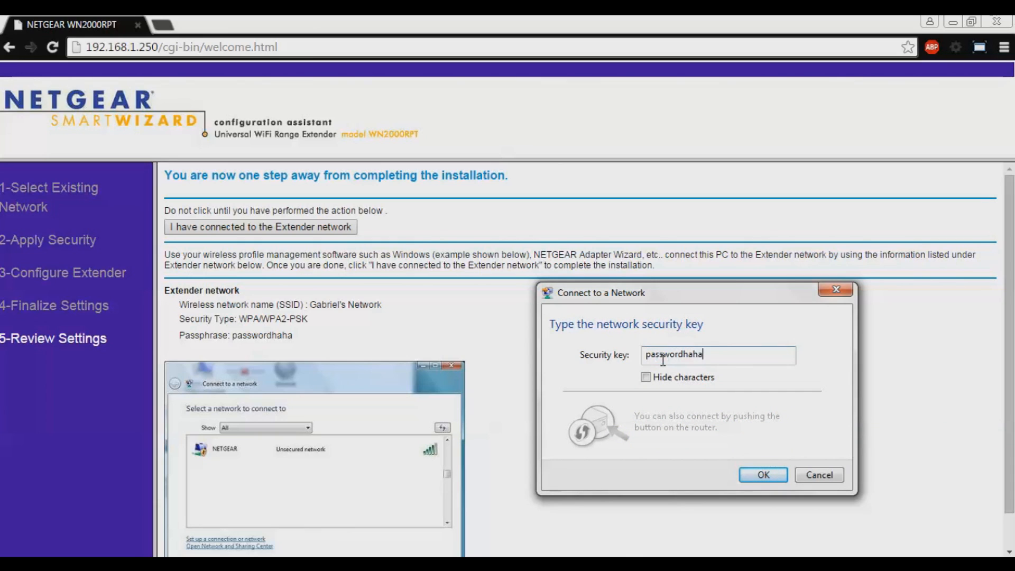
{"action": "left_click", "coordinate": [763, 475]}
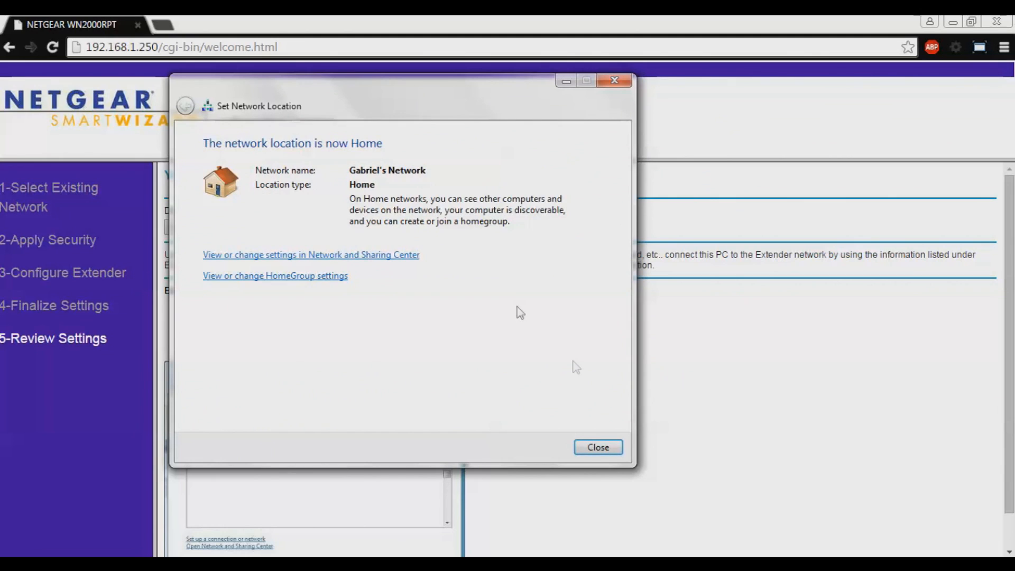
Dismiss the network location dialog and confirm the PC is connected to the Extender network
{"action": "left_click", "coordinate": [596, 447]}
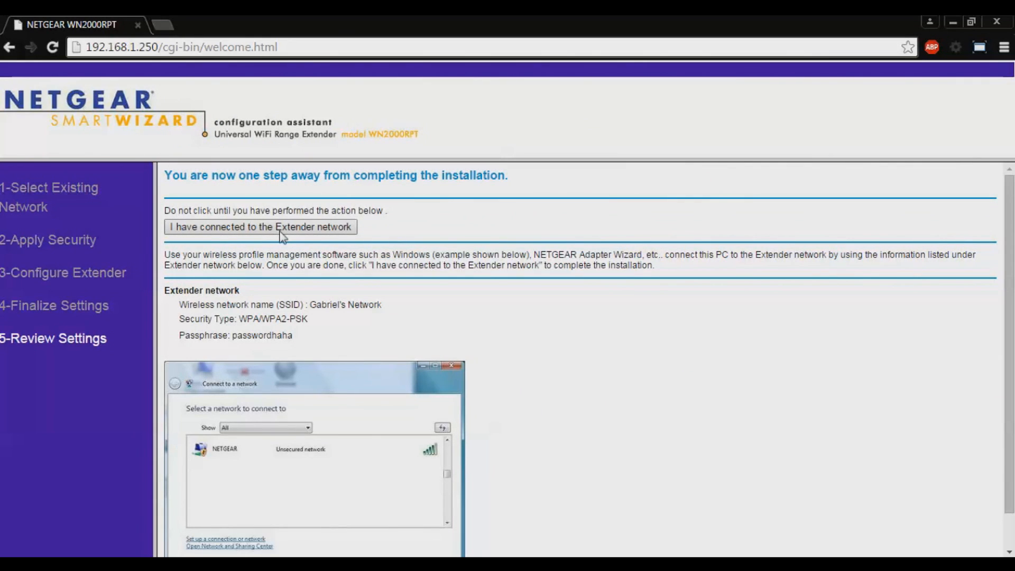
{"action": "mouse_move", "coordinate": [252, 239]}
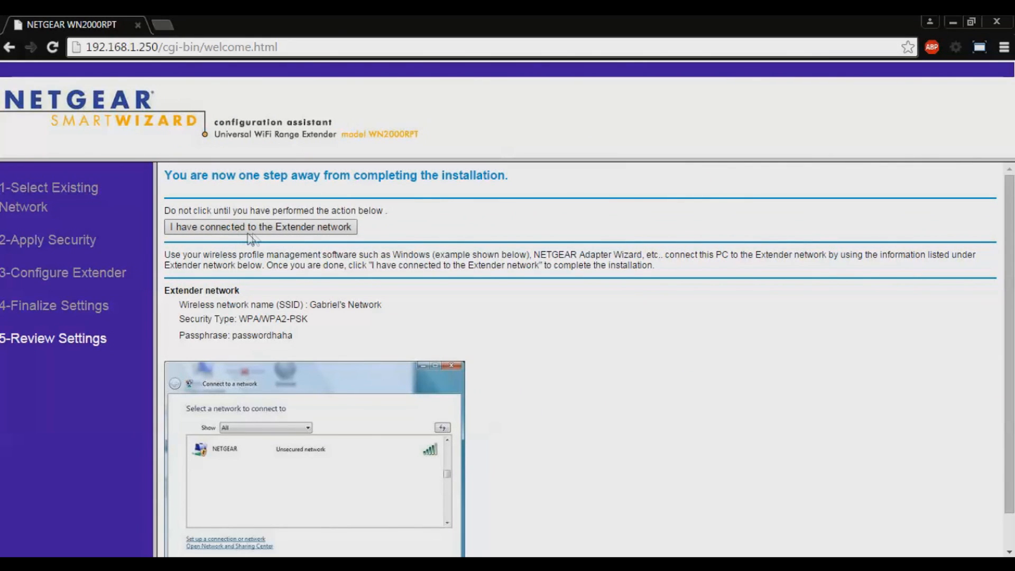
{"action": "left_click", "coordinate": [260, 226]}
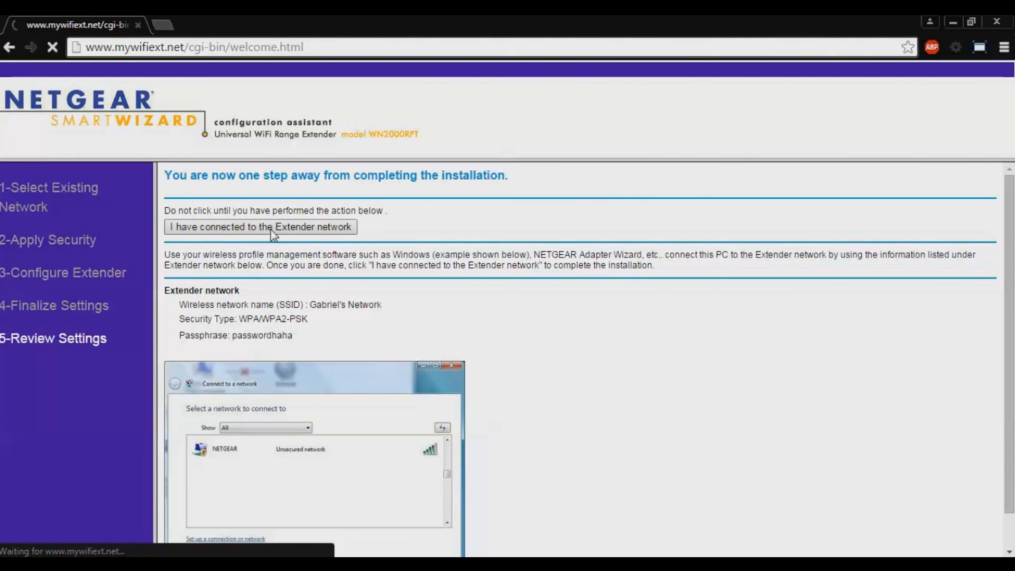
{"action": "left_click", "coordinate": [260, 226]}
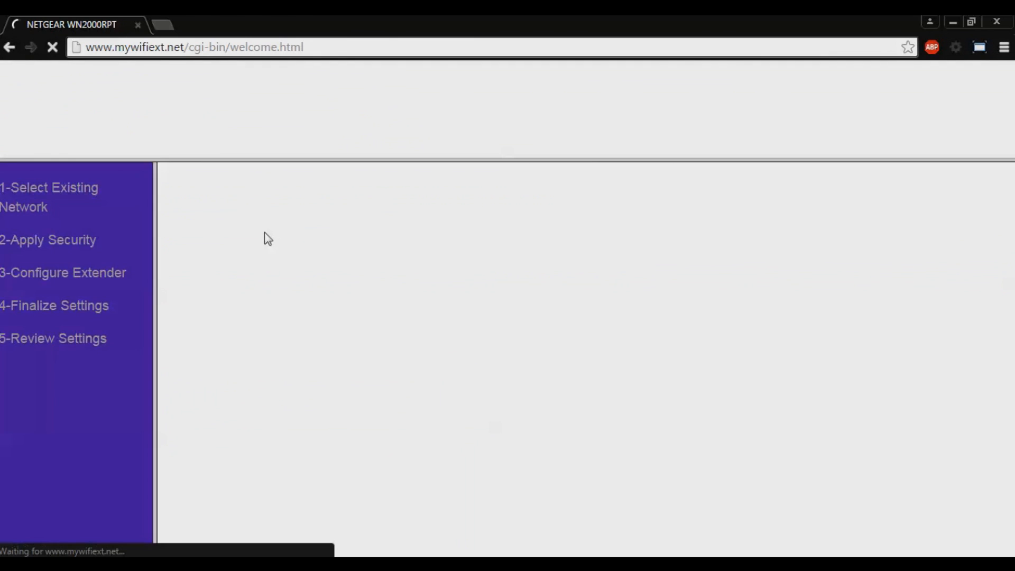
{"action": "mouse_move", "coordinate": [290, 234]}
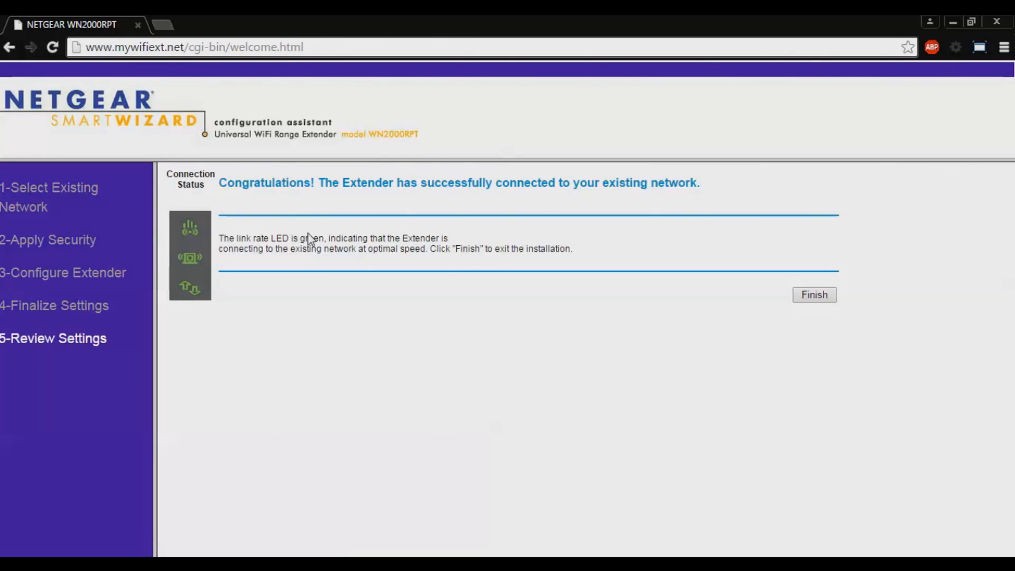
{"action": "mouse_move", "coordinate": [355, 226]}
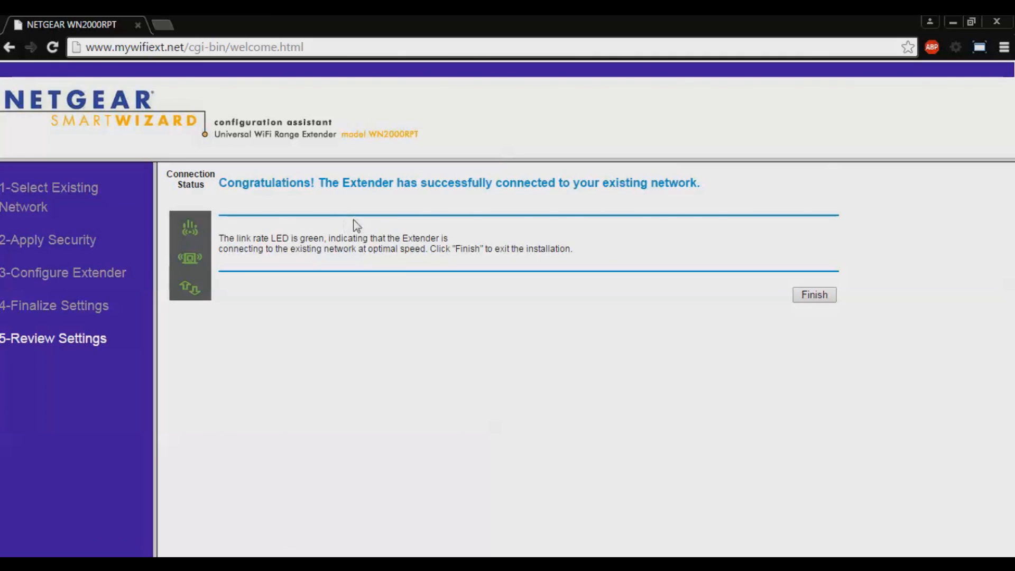
{"action": "mouse_move", "coordinate": [360, 204]}
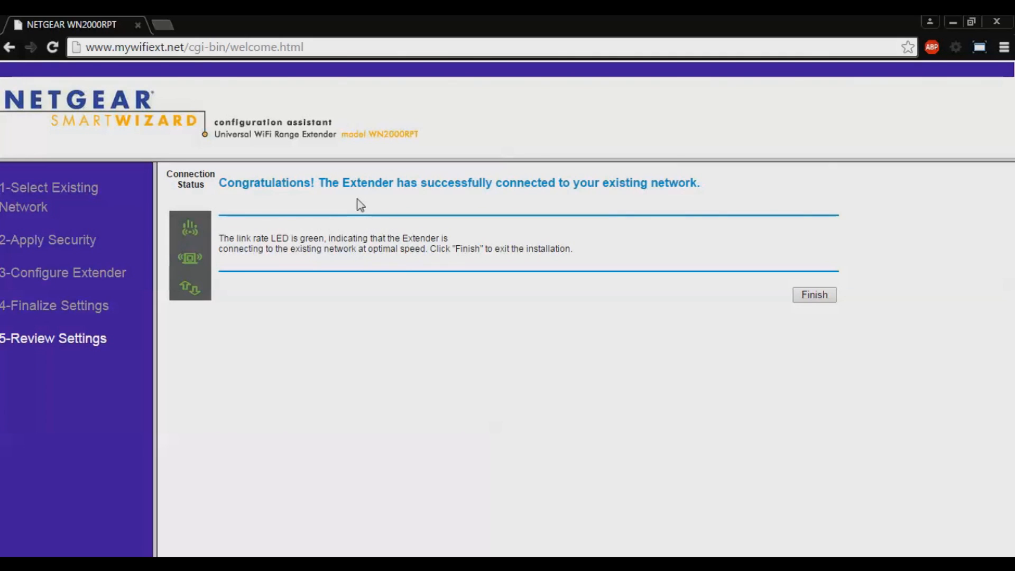
{"action": "mouse_move", "coordinate": [267, 198]}
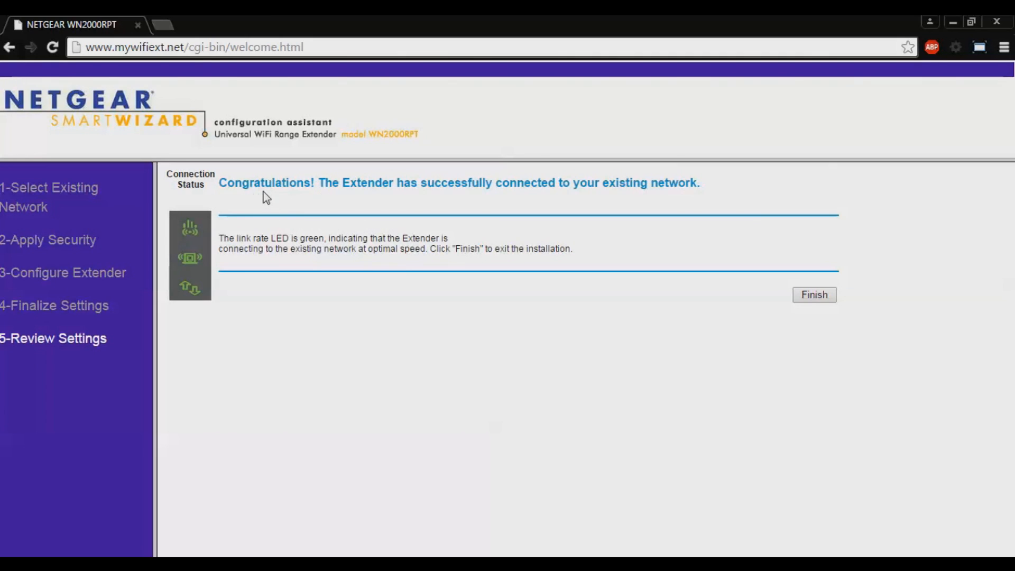
{"action": "mouse_move", "coordinate": [356, 186]}
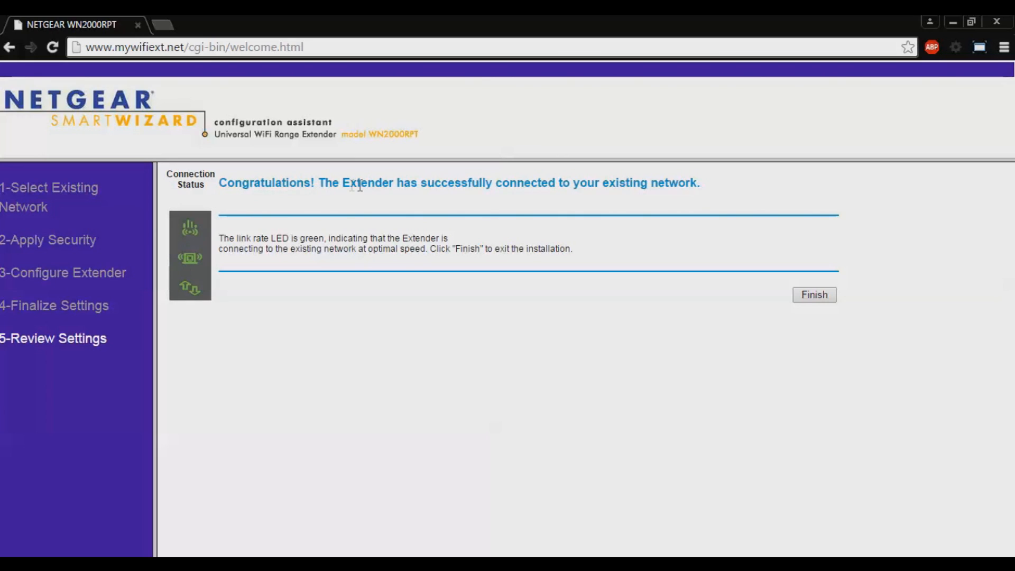
{"action": "mouse_move", "coordinate": [470, 197]}
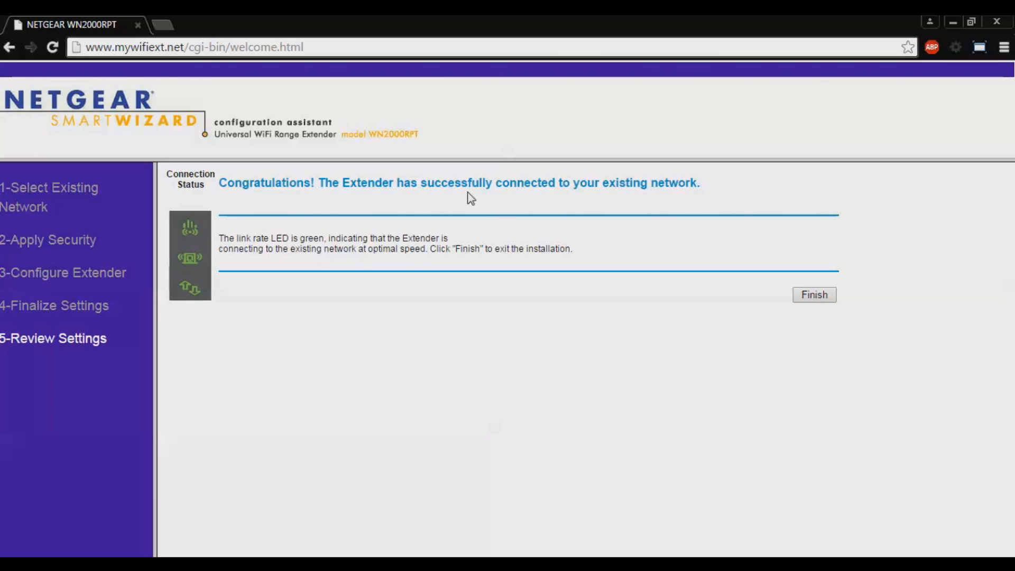
{"action": "mouse_move", "coordinate": [648, 196]}
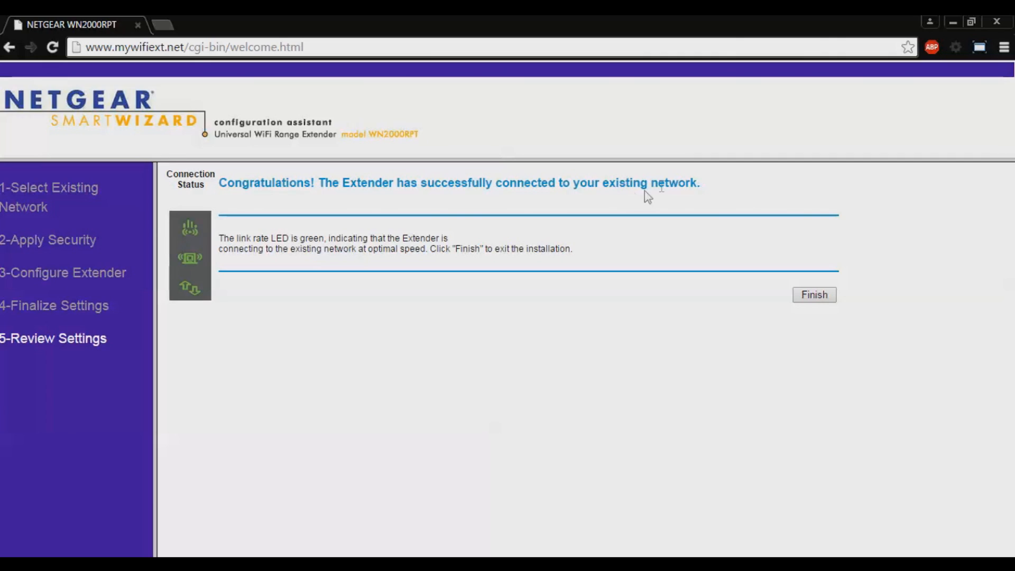
{"action": "mouse_move", "coordinate": [287, 259]}
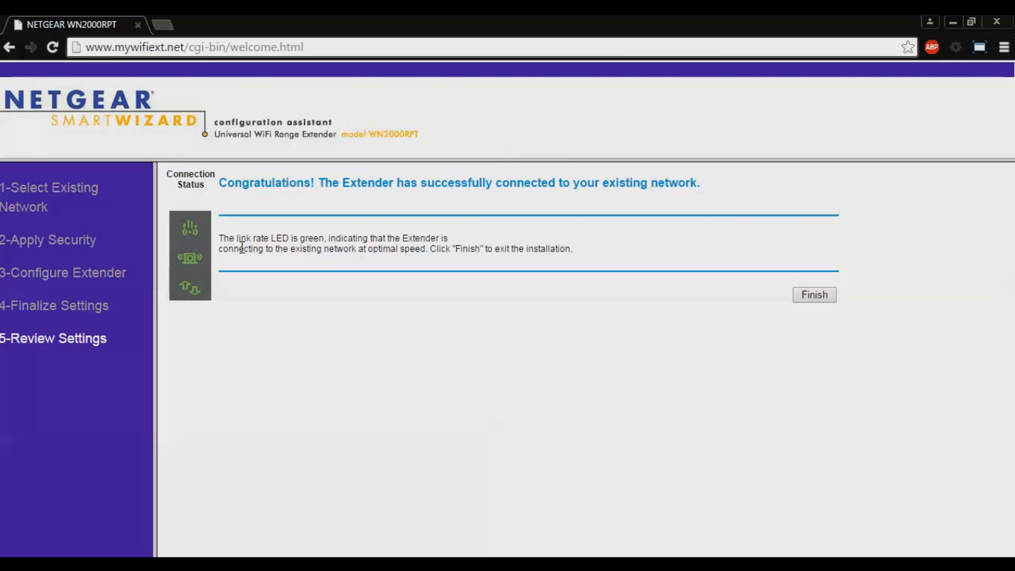
{"action": "mouse_move", "coordinate": [296, 246]}
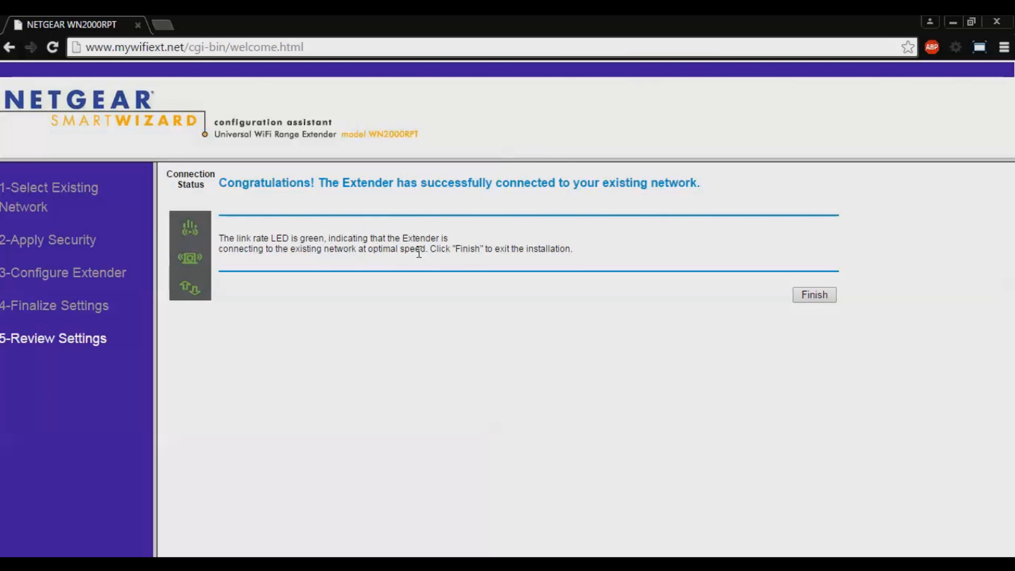
{"action": "mouse_move", "coordinate": [837, 298]}
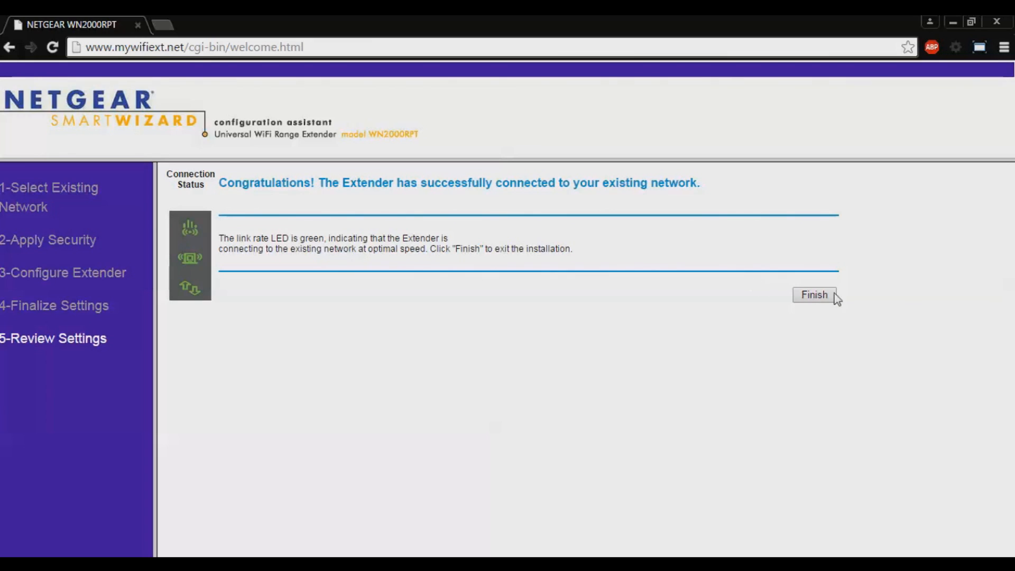
Finish the installation on the Congratulations page and accept closing the wizard window
{"action": "left_click", "coordinate": [814, 295]}
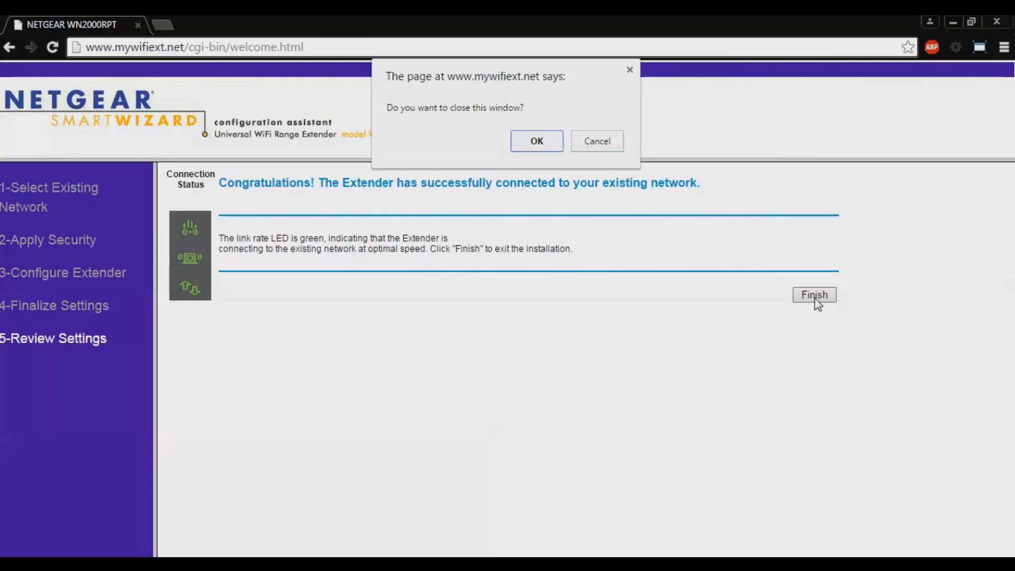
{"action": "left_click", "coordinate": [536, 141]}
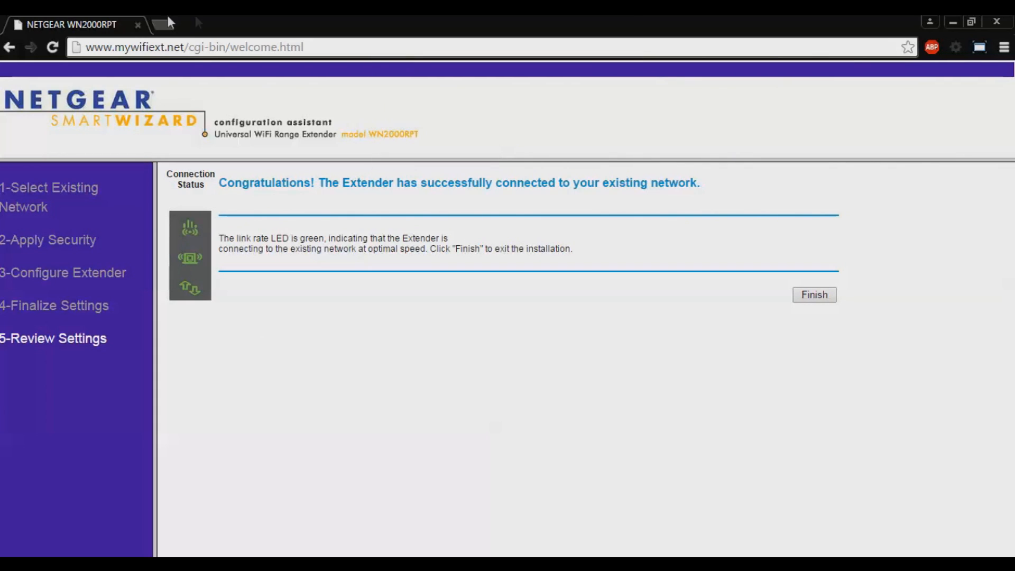
{"action": "mouse_move", "coordinate": [450, 71]}
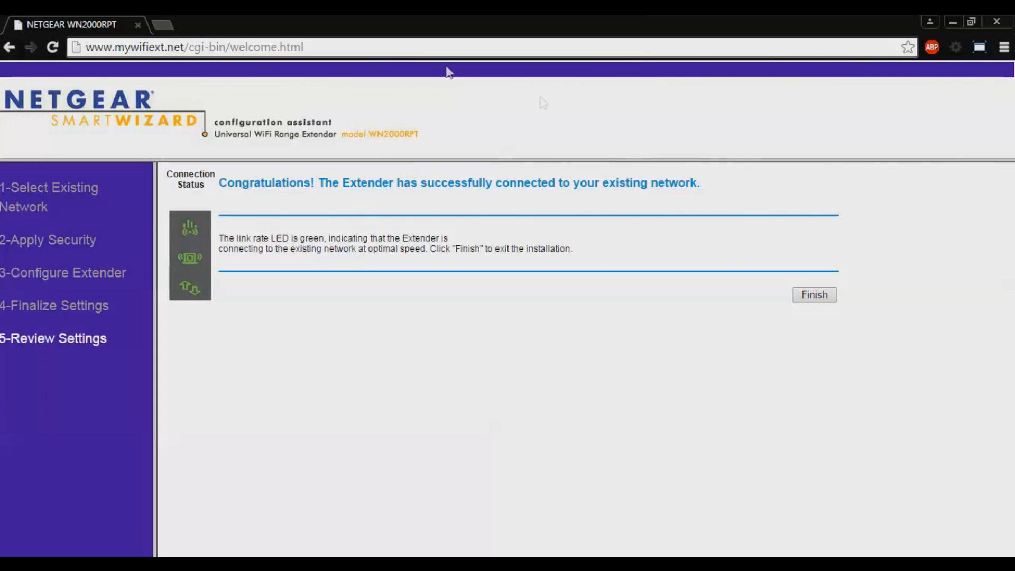
Load google.se and scroll through the results to verify internet access works
{"action": "type", "text": "google.se"}
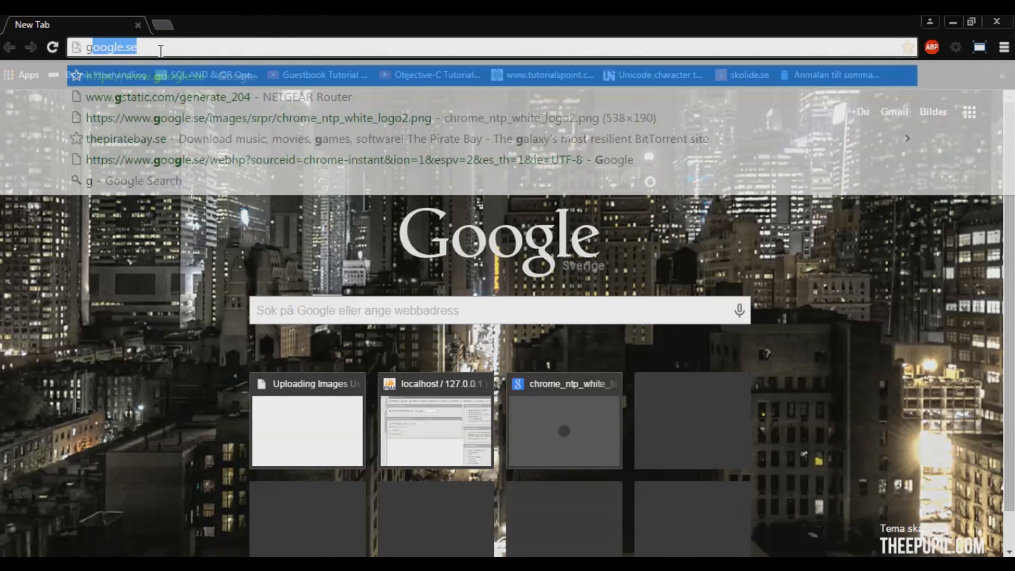
{"action": "key", "text": "Return"}
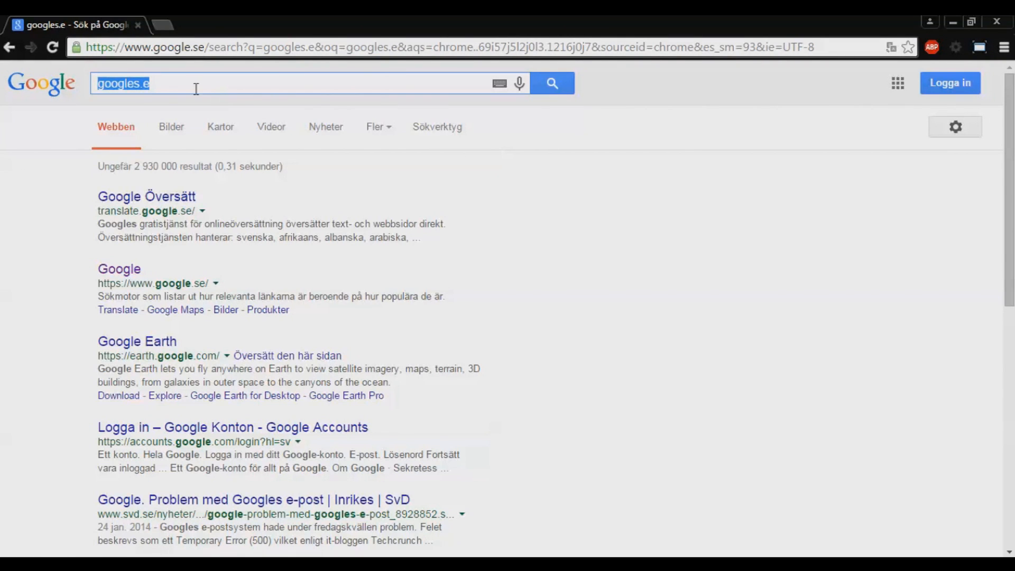
{"action": "scroll", "scroll_direction": "down", "scroll_amount": 3}
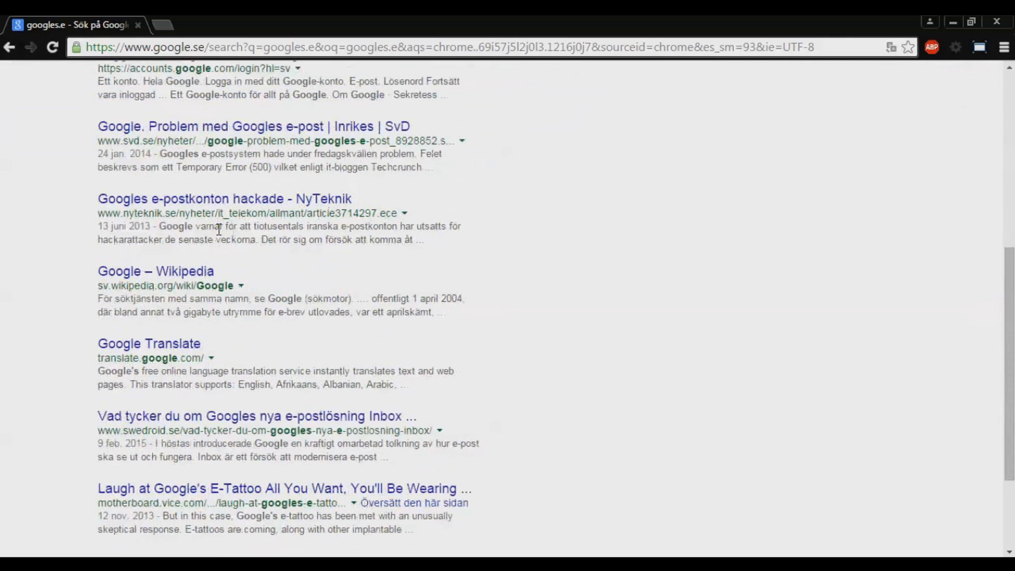
{"action": "scroll", "scroll_direction": "up", "scroll_amount": 3}
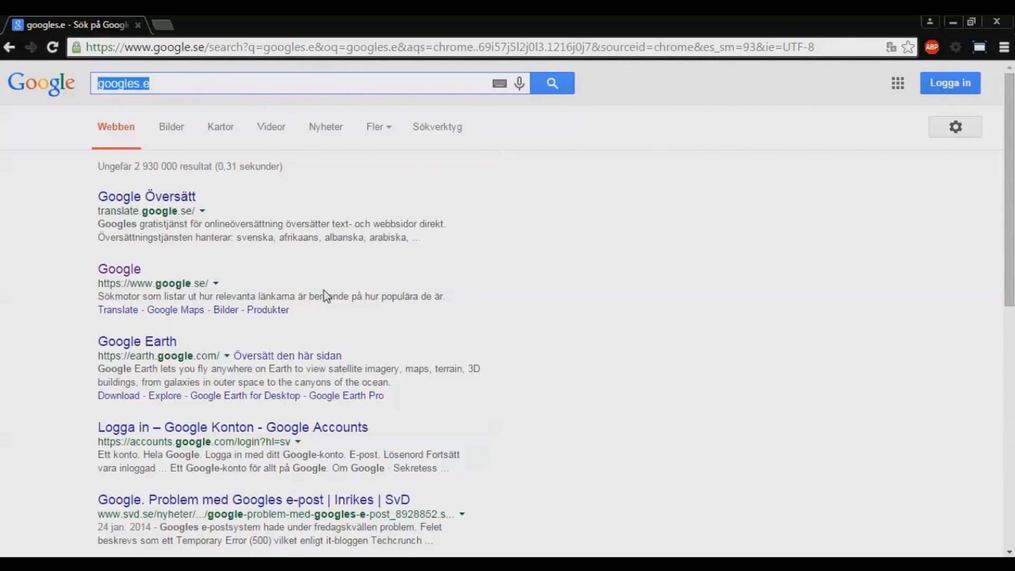
{"action": "mouse_move", "coordinate": [782, 361]}
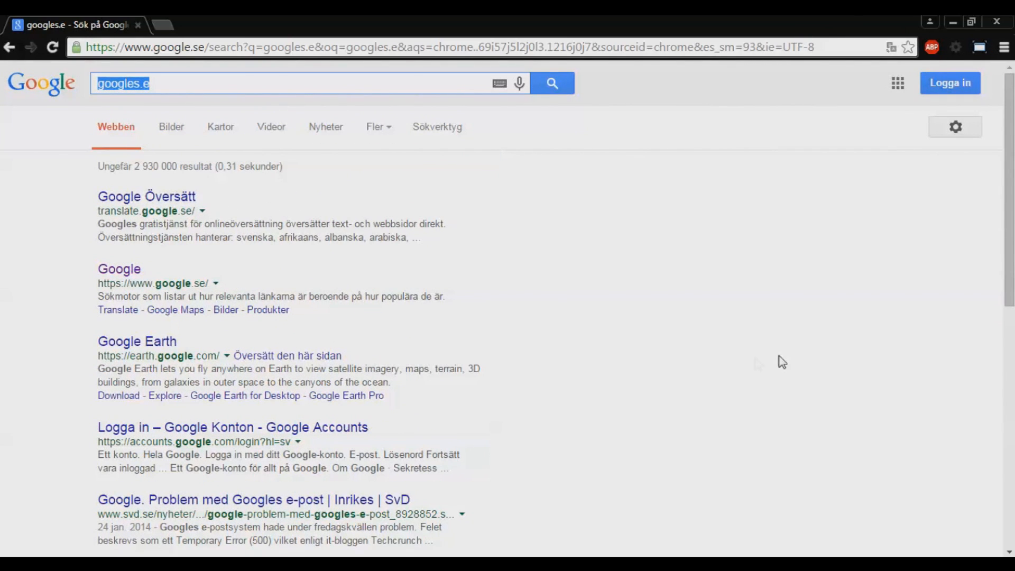
{"action": "mouse_move", "coordinate": [784, 490]}
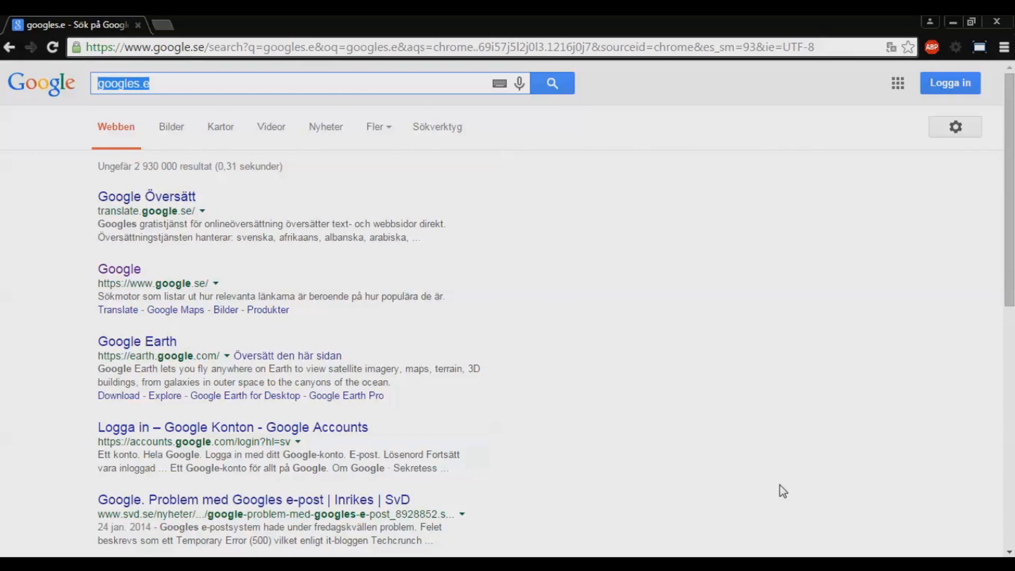